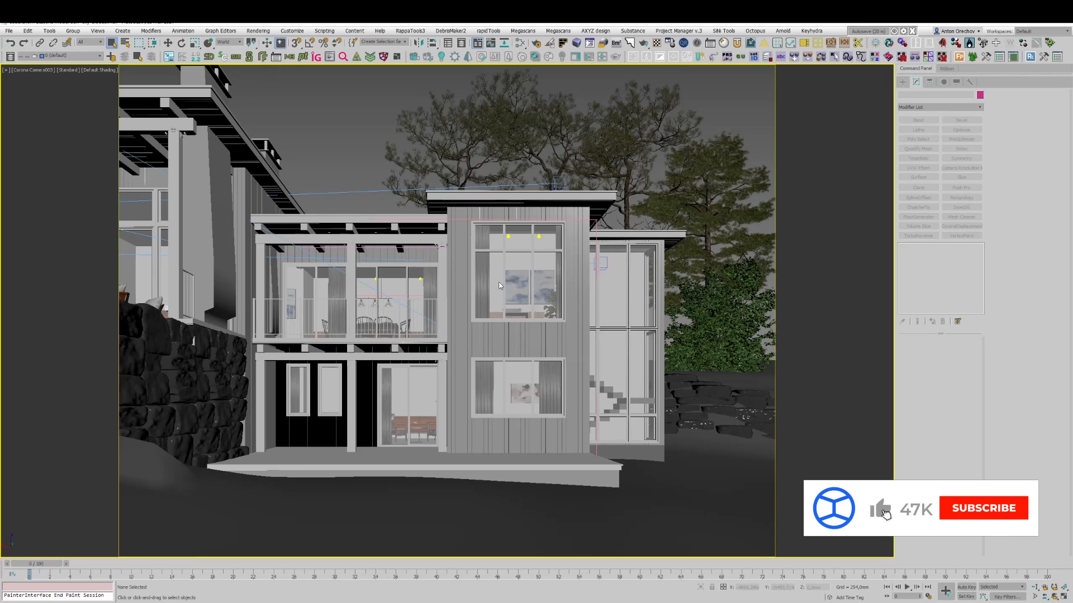
Bring up the Corona Render Setup window for the house scene
{"action": "left_click", "coordinate": [983, 507]}
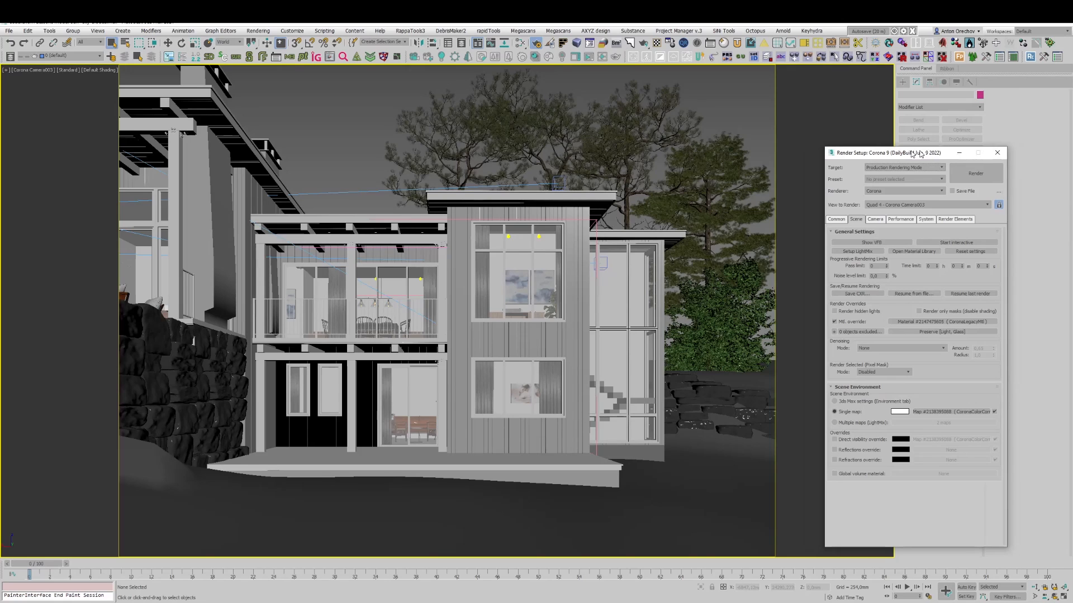
Add a CShading_LightMix element in the Render Elements list
{"action": "left_click_drag", "start_coordinate": [916, 153], "coordinate": [728, 155]}
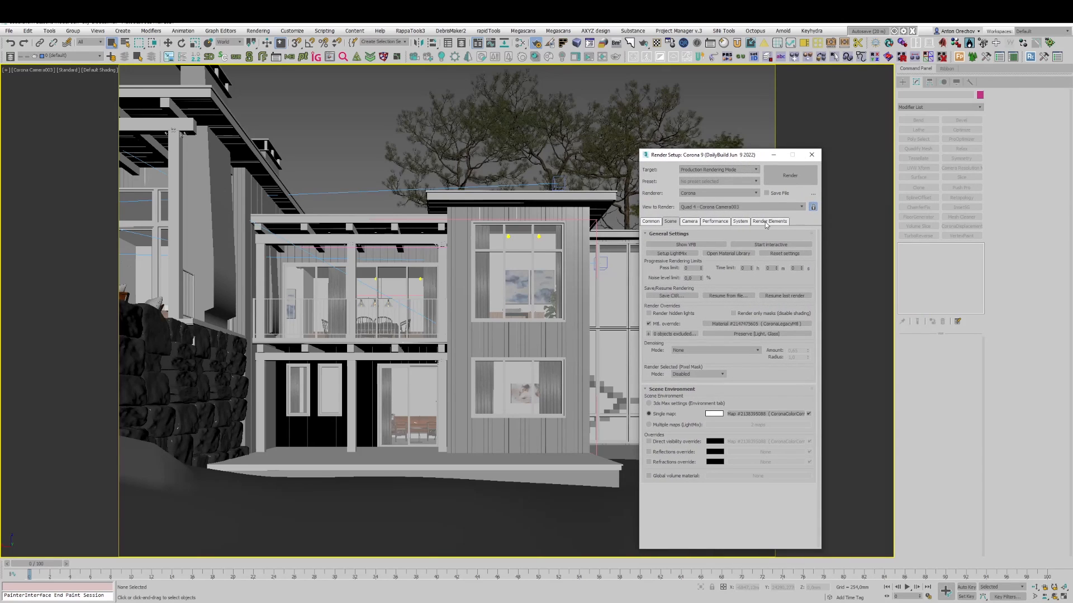
{"action": "left_click", "coordinate": [768, 221]}
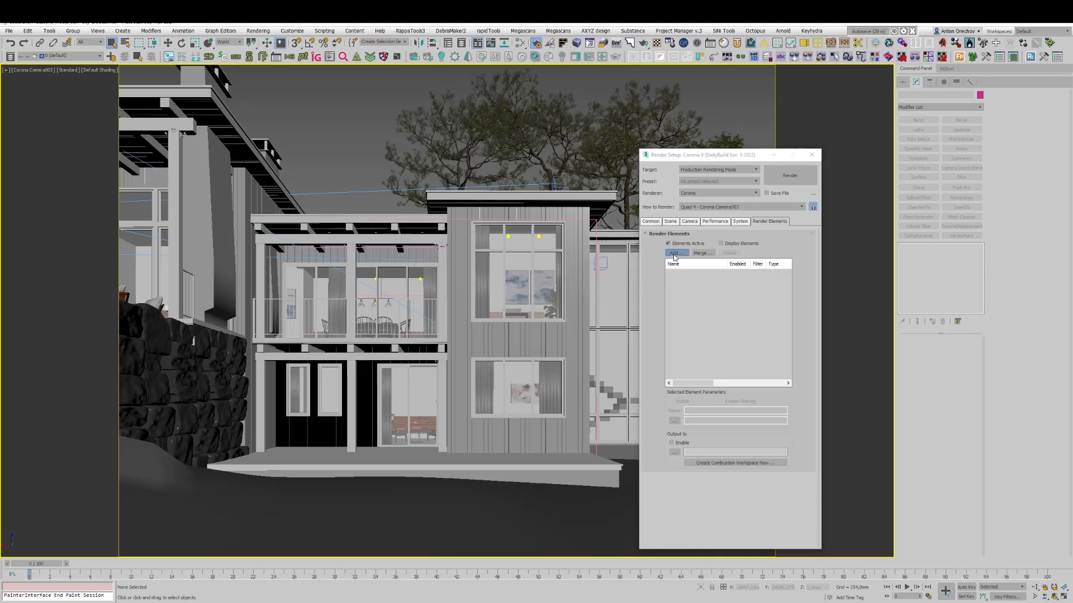
{"action": "left_click", "coordinate": [675, 254]}
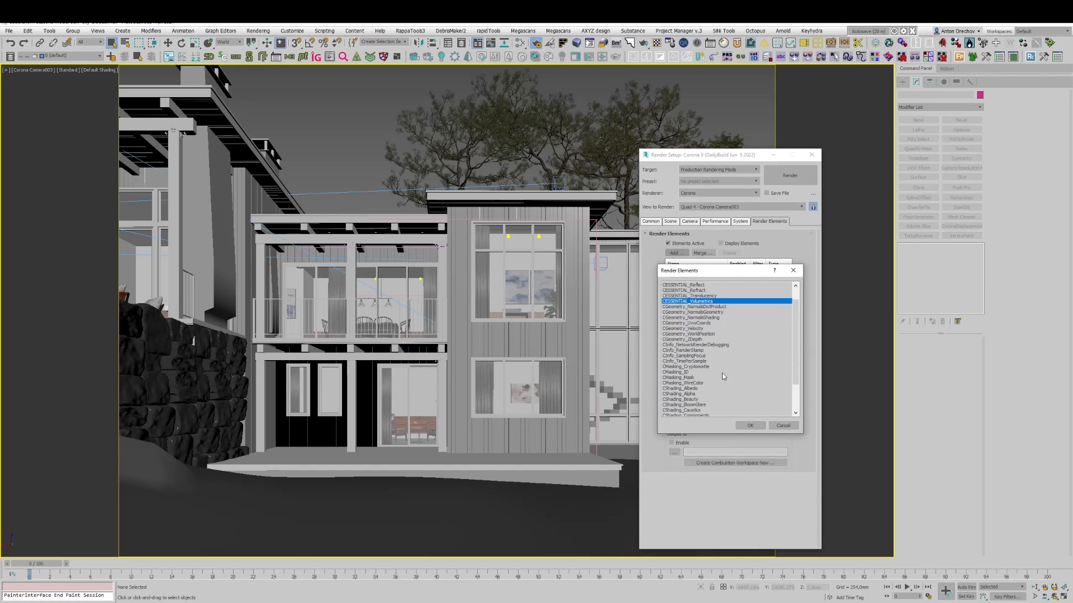
{"action": "left_click", "coordinate": [750, 425]}
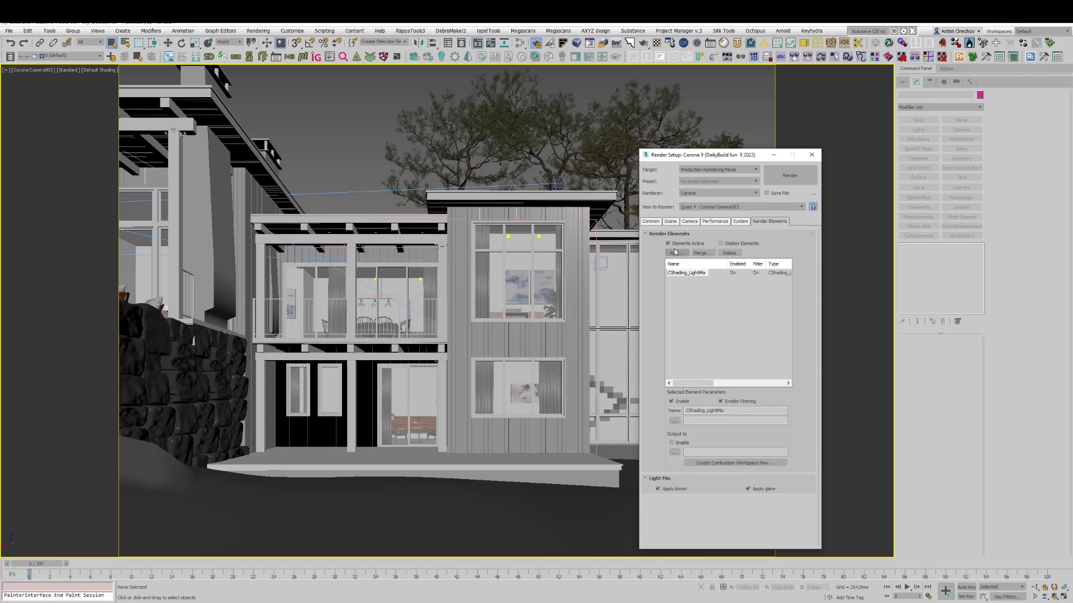
Add a CShading_LightSelect element alongside the LightMix element
{"action": "left_click", "coordinate": [675, 253]}
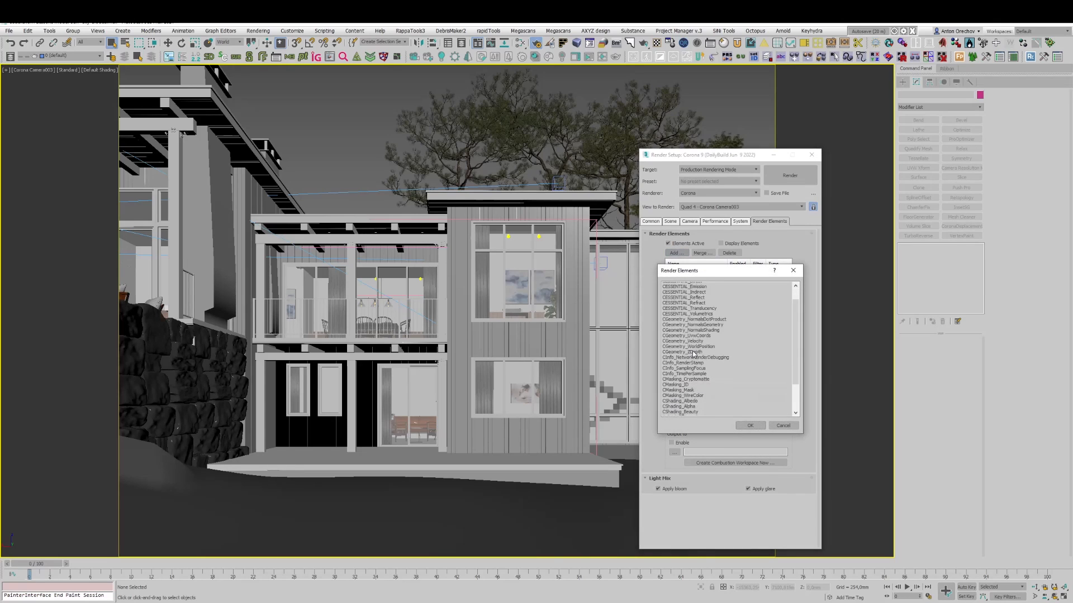
{"action": "scroll", "scroll_direction": "down", "scroll_amount": 3}
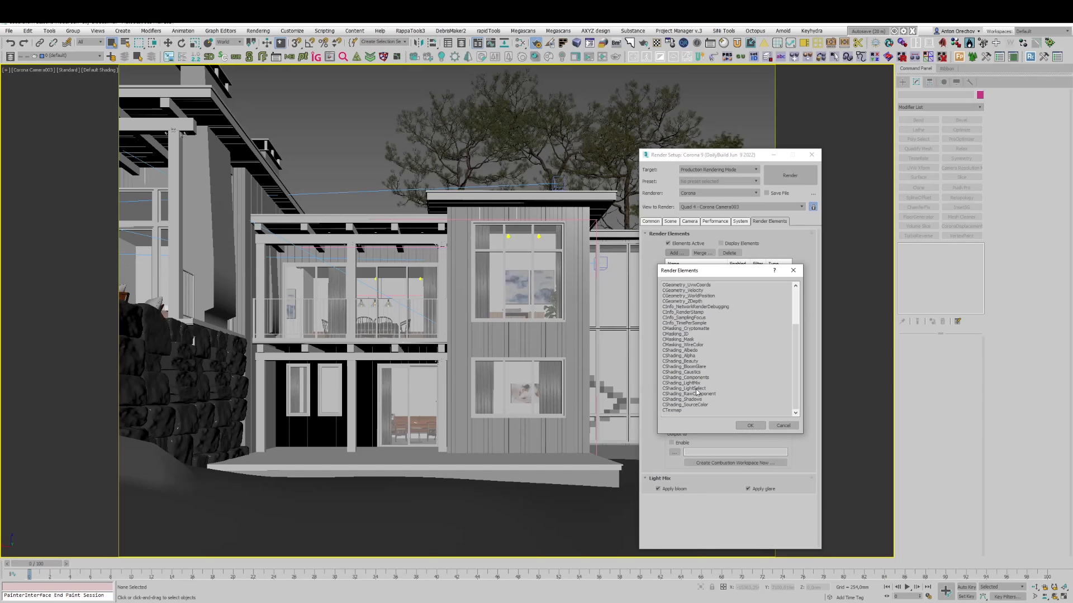
{"action": "left_click", "coordinate": [751, 425]}
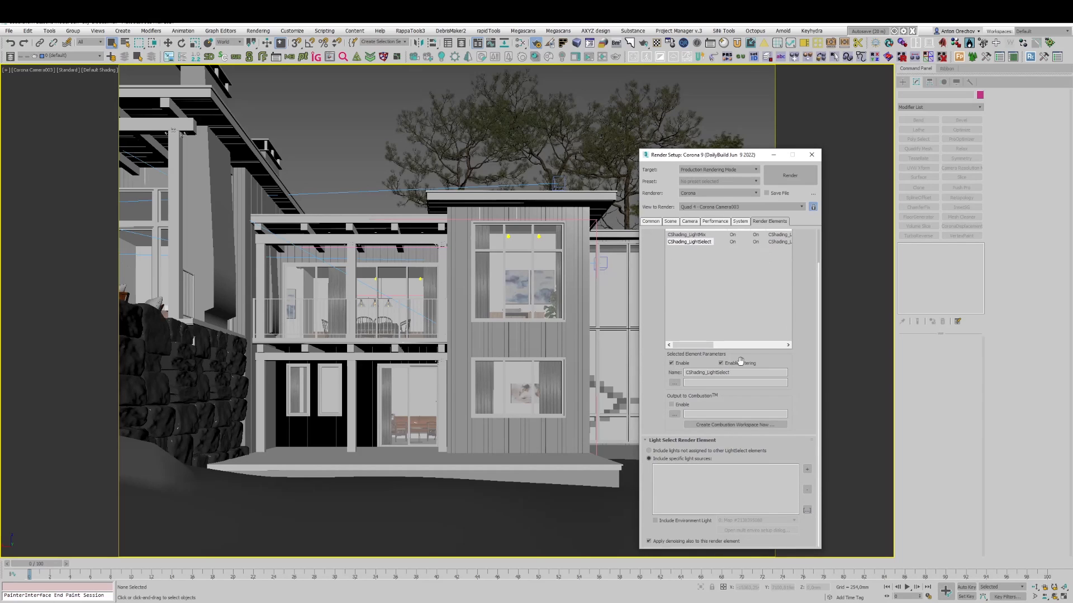
{"action": "mouse_move", "coordinate": [467, 376]}
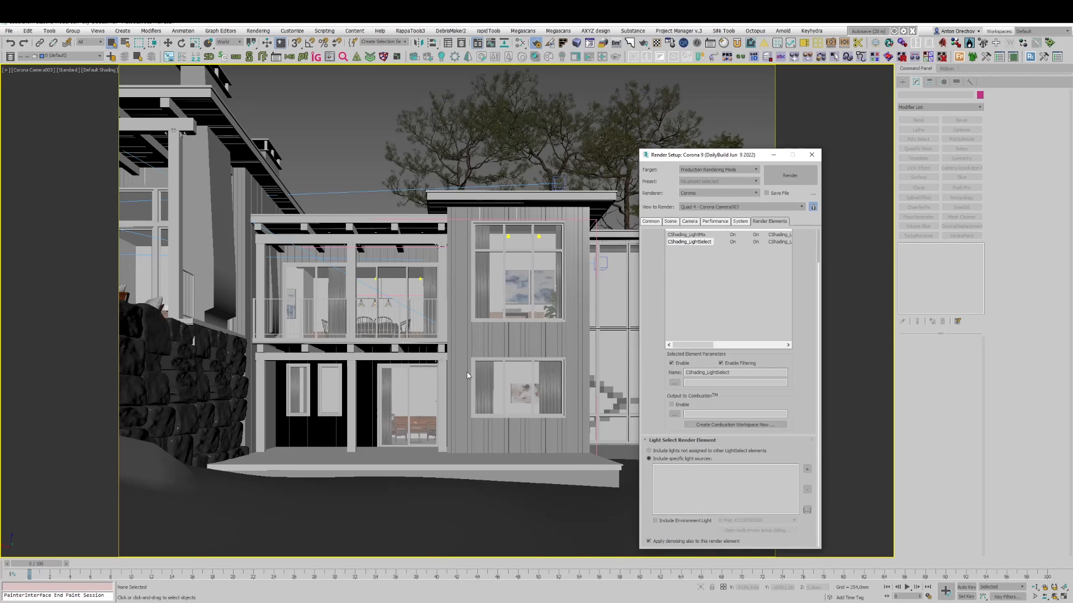
{"action": "mouse_move", "coordinate": [458, 368]}
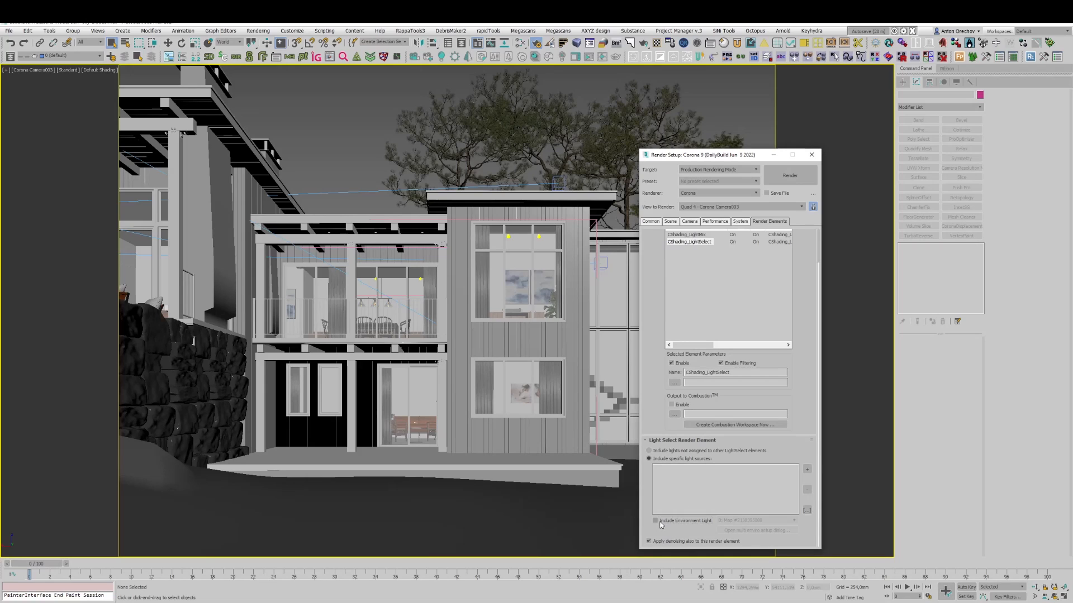
Include the environment light in the LightSelect element and choose its environment map
{"action": "left_click", "coordinate": [654, 520]}
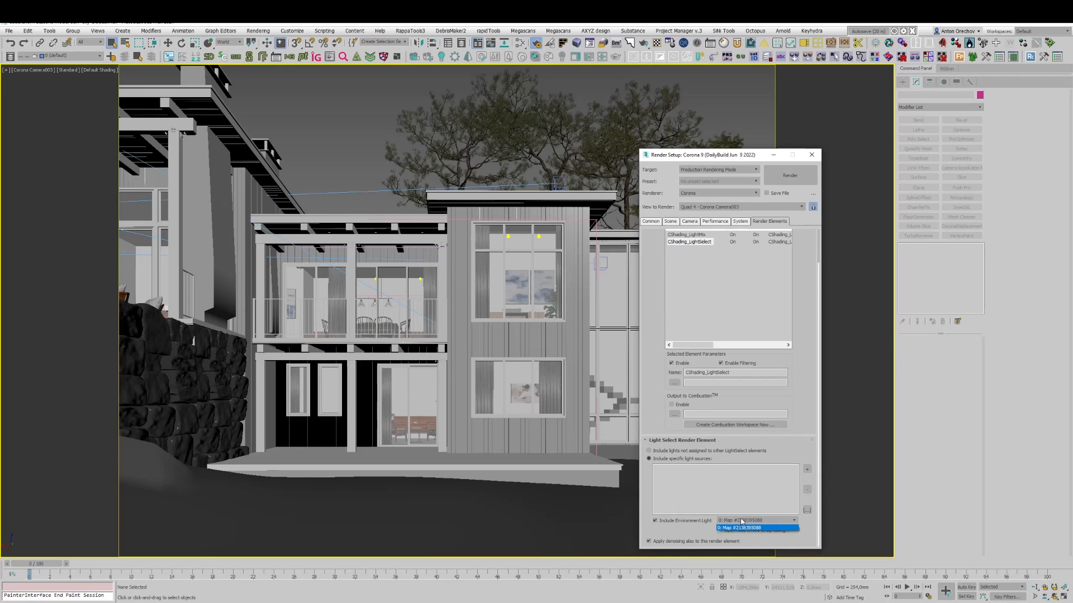
{"action": "left_click", "coordinate": [754, 527]}
{"action": "type", "text": "Sky"}
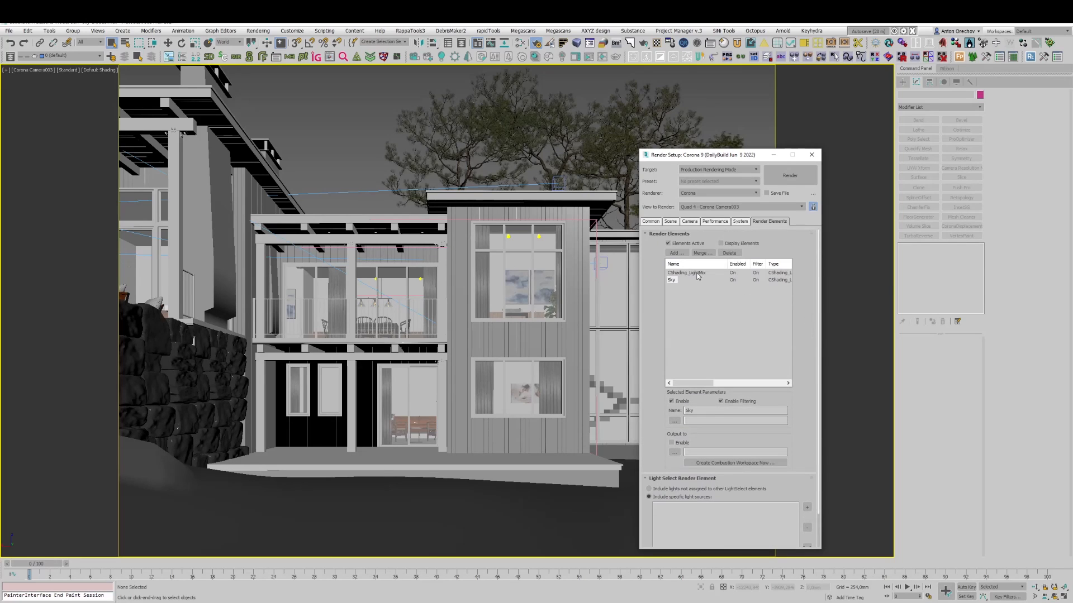
Add another CShading_LightSelect element named Sun for the Corona sun
{"action": "left_click", "coordinate": [675, 252]}
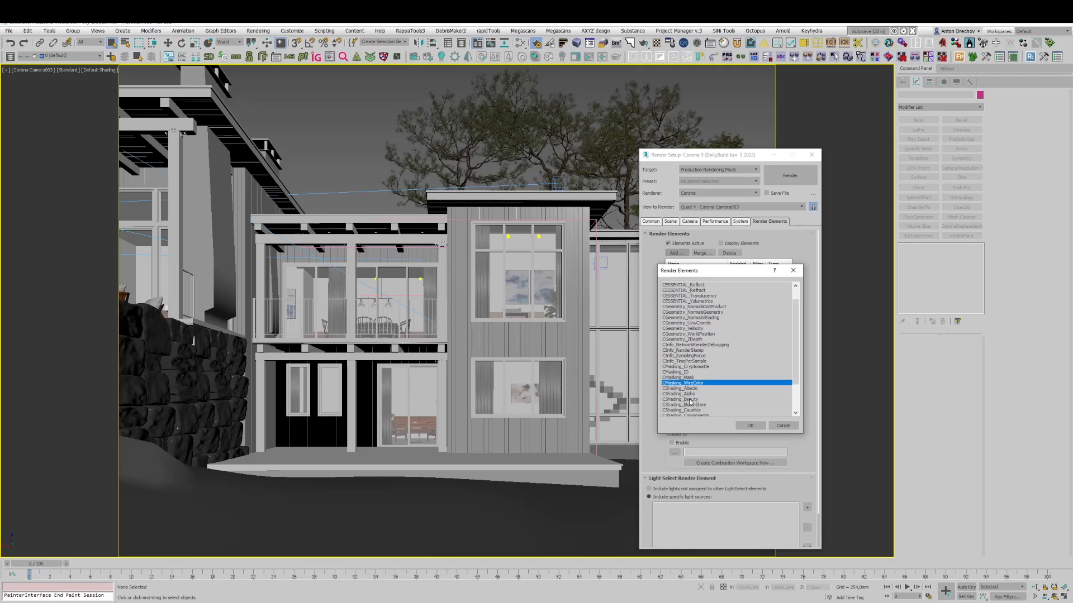
{"action": "left_click", "coordinate": [750, 425]}
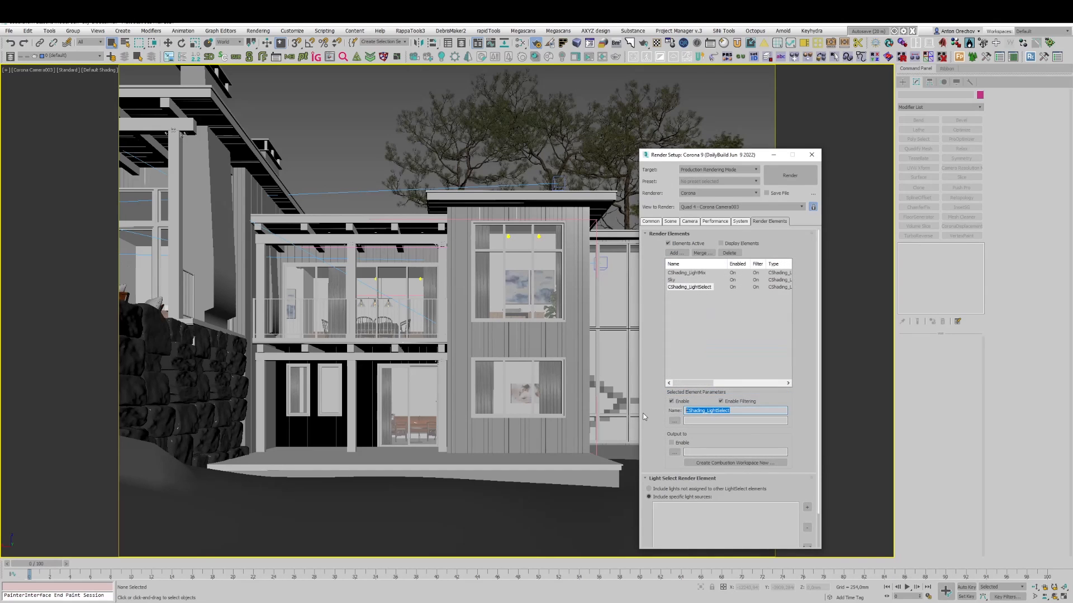
{"action": "type", "text": "Sun"}
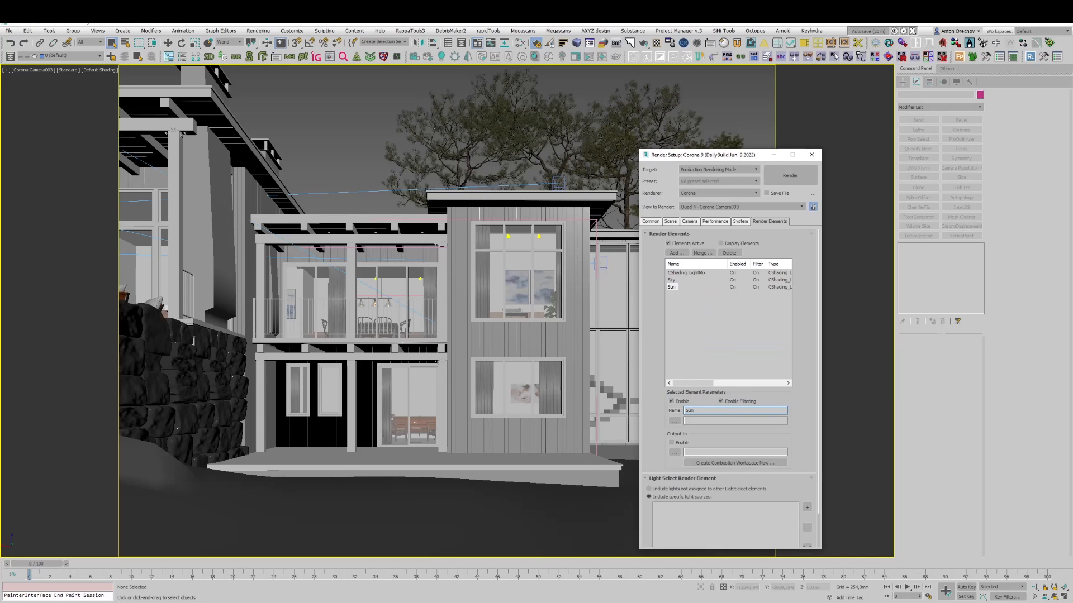
{"action": "right_click", "coordinate": [410, 309]}
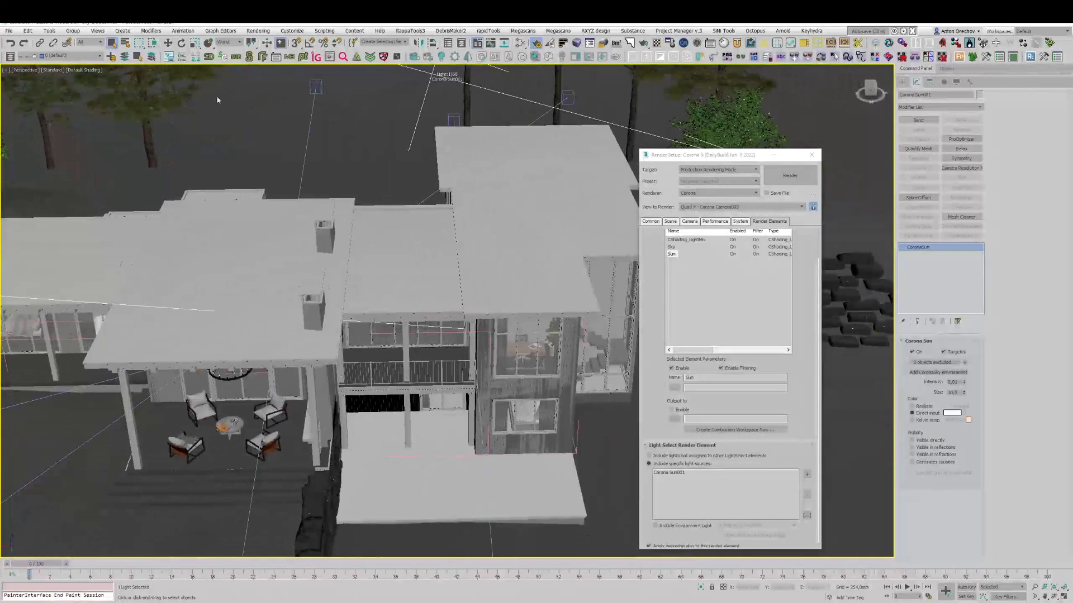
Return to the front view to select the six upper-floor Corona lights
{"action": "left_click", "coordinate": [89, 41]}
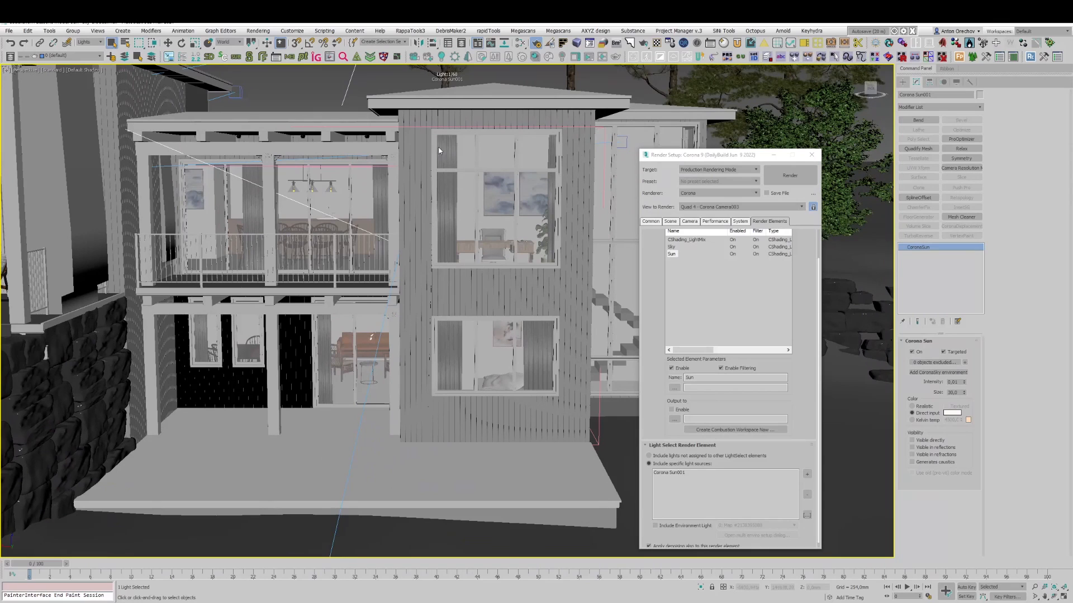
{"action": "mouse_move", "coordinate": [459, 167]}
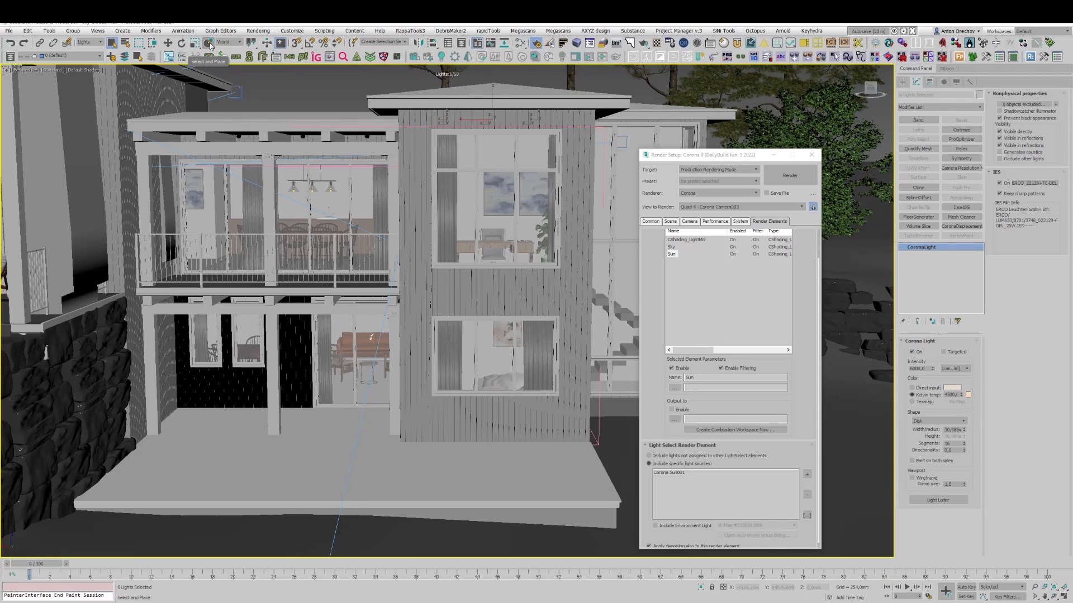
Group the six selected lights as 'Light 2 floor'
{"action": "left_click", "coordinate": [73, 32]}
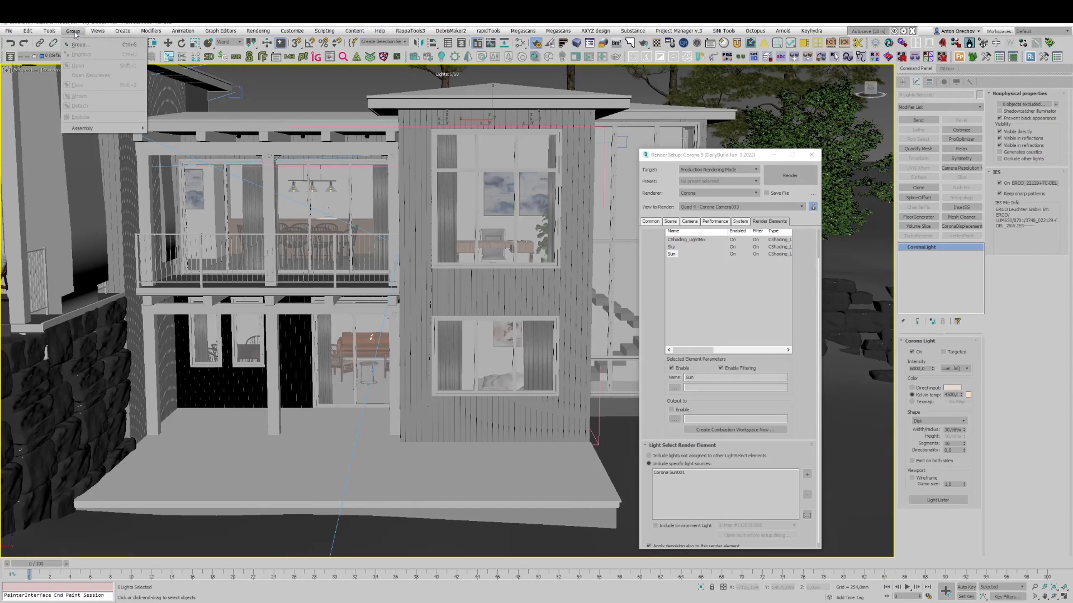
{"action": "left_click", "coordinate": [80, 44]}
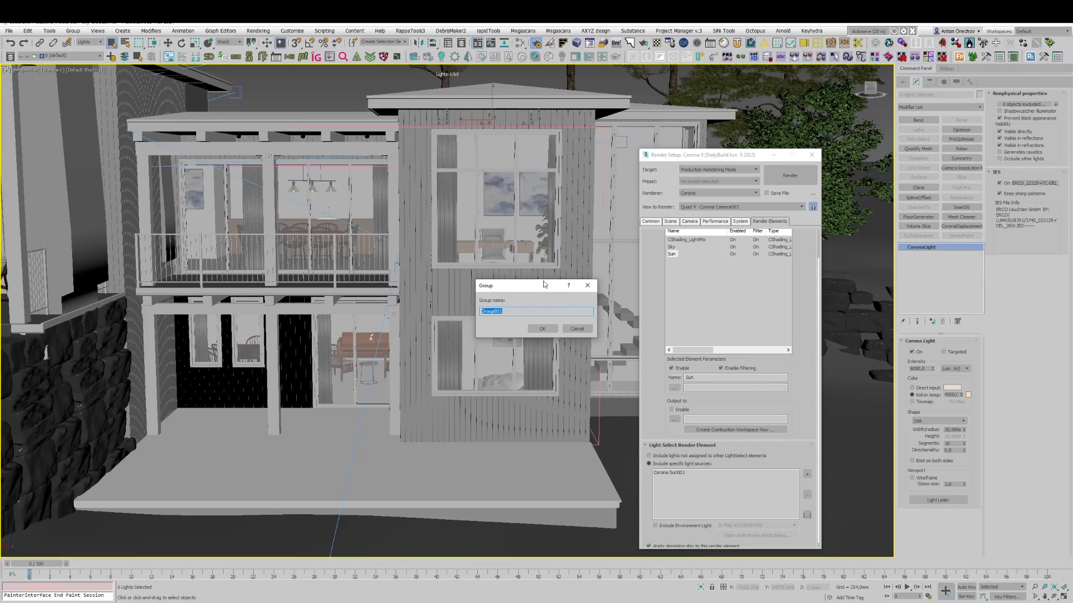
{"action": "type", "text": "Light 2 floor"}
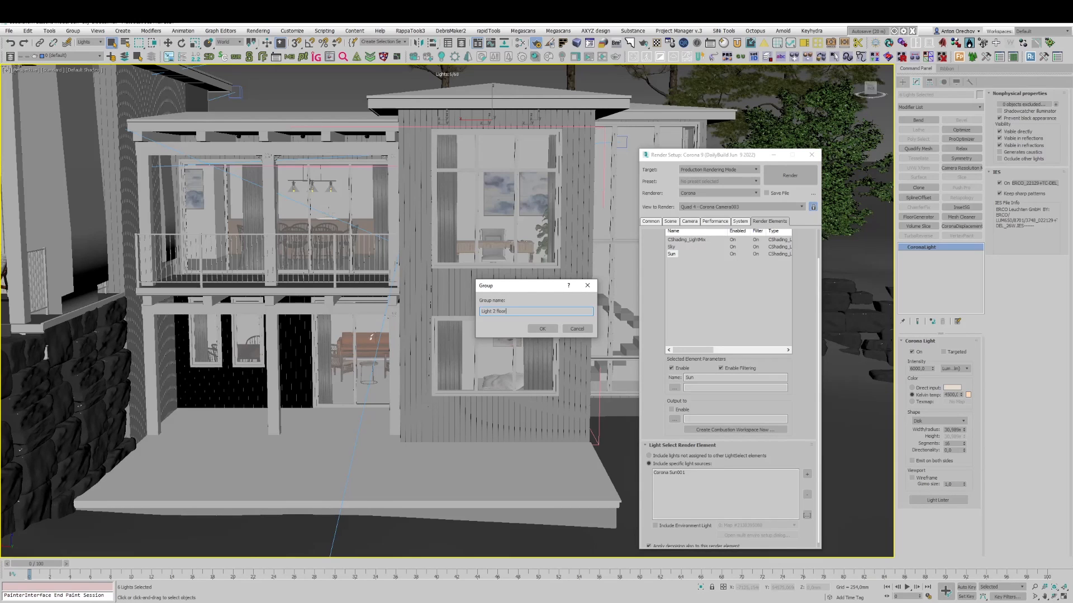
{"action": "left_click", "coordinate": [542, 329]}
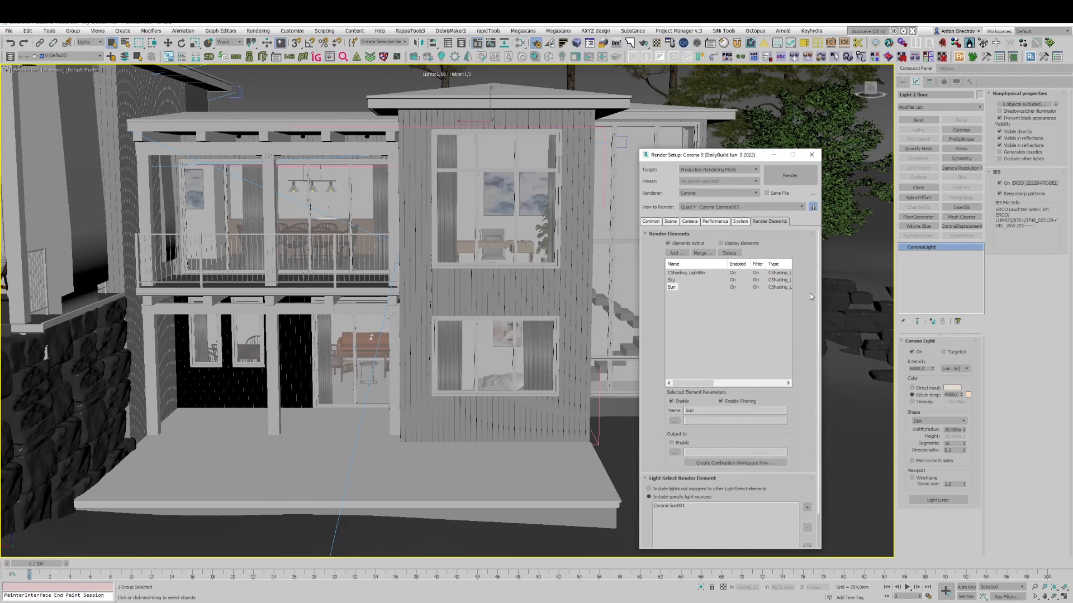
Add a LightSelect element named 'Light floor 2' holding the grouped upper-floor lights
{"action": "left_click", "coordinate": [675, 254]}
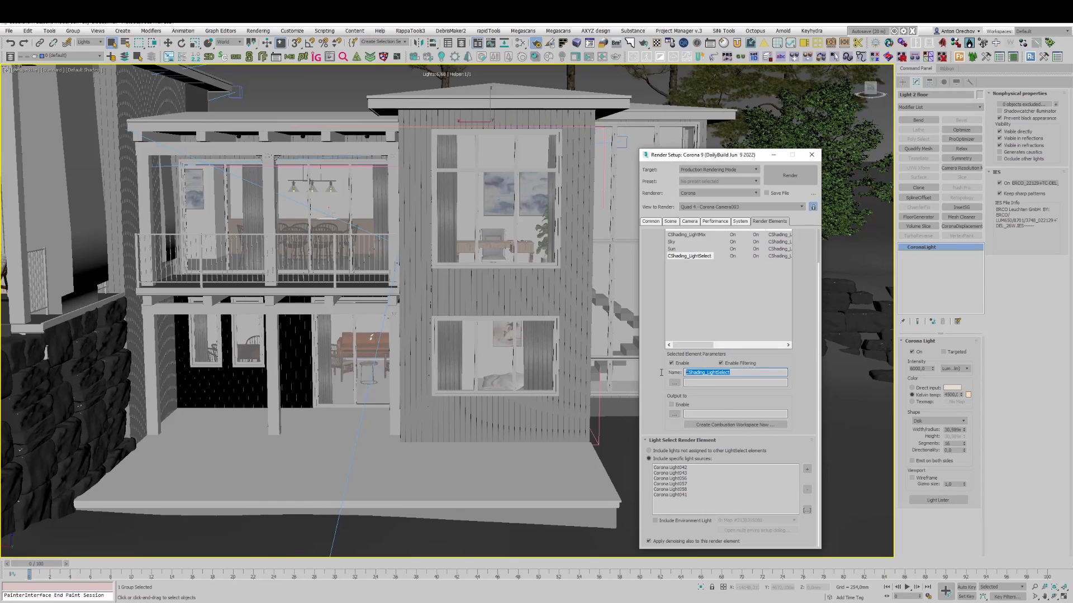
{"action": "type", "text": "Light floor 2"}
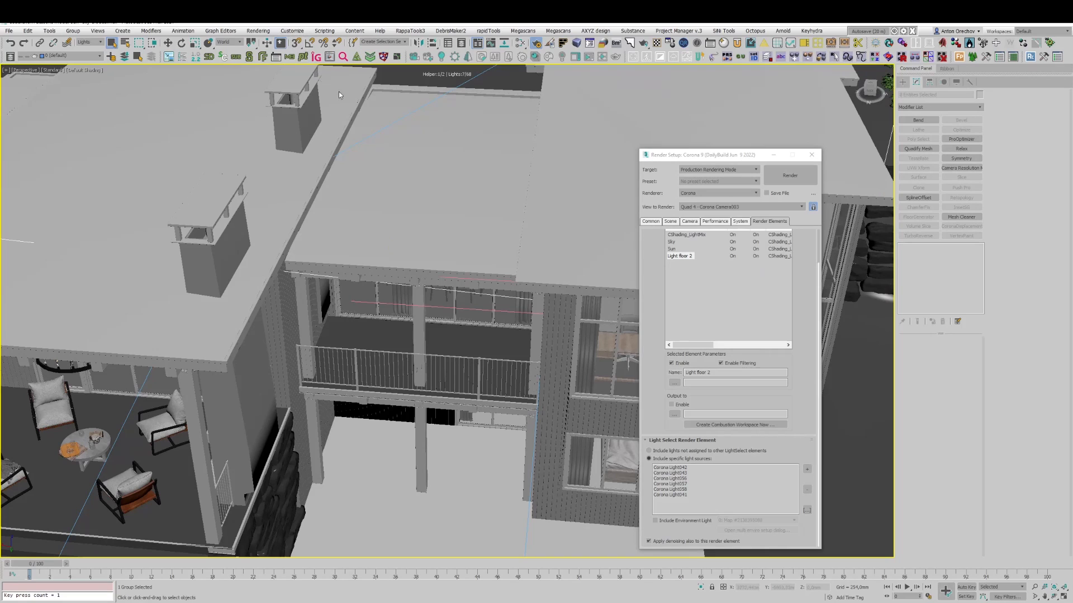
Group the seven selected lights as 'Light 2 floor 2'
{"action": "left_click", "coordinate": [73, 32]}
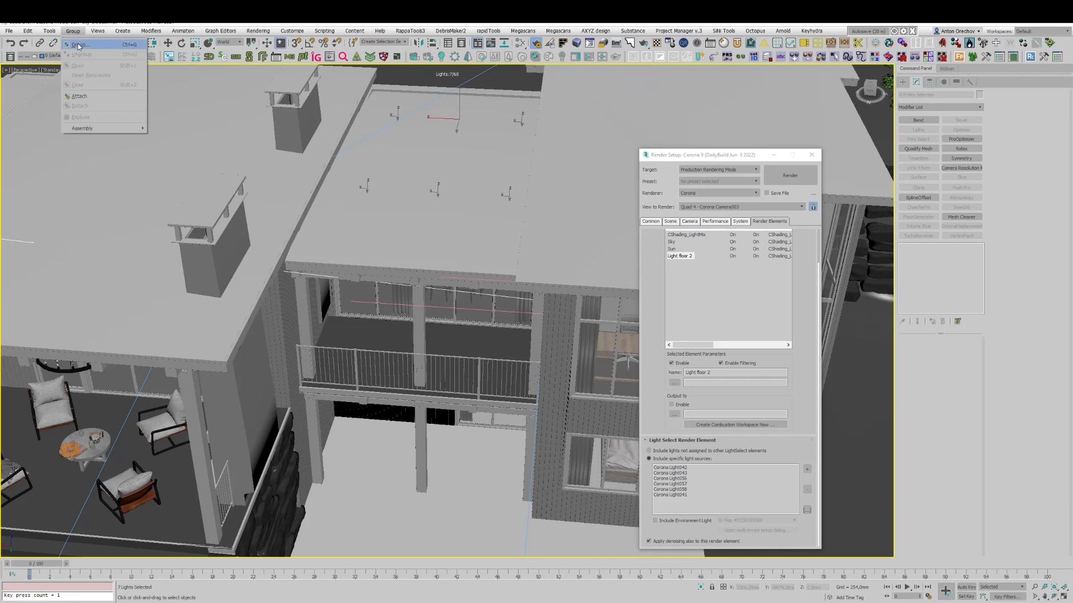
{"action": "left_click", "coordinate": [79, 45]}
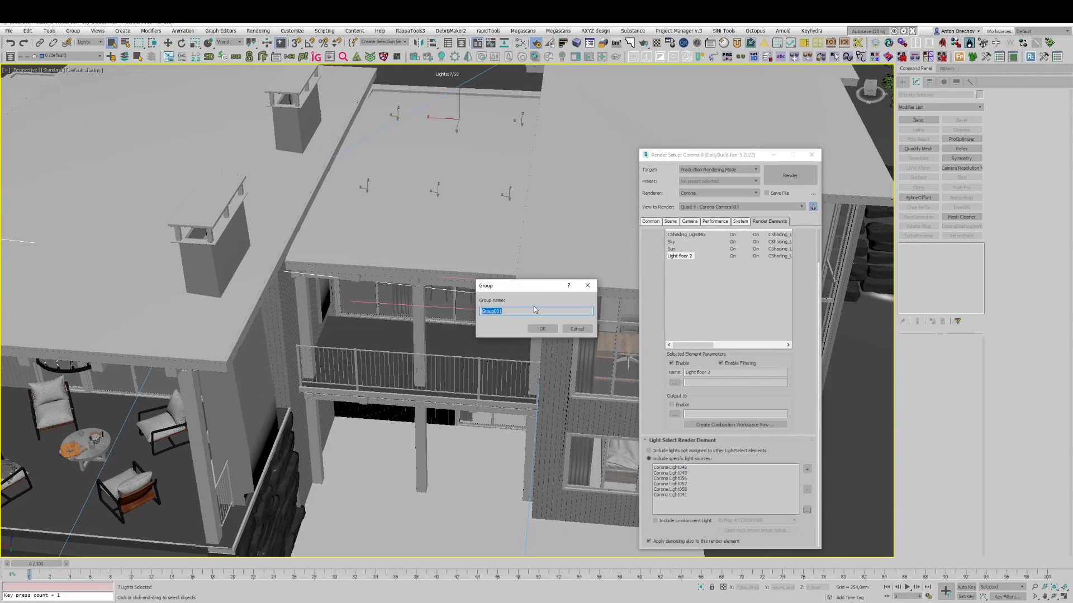
{"action": "type", "text": "Light 2 floo 2"}
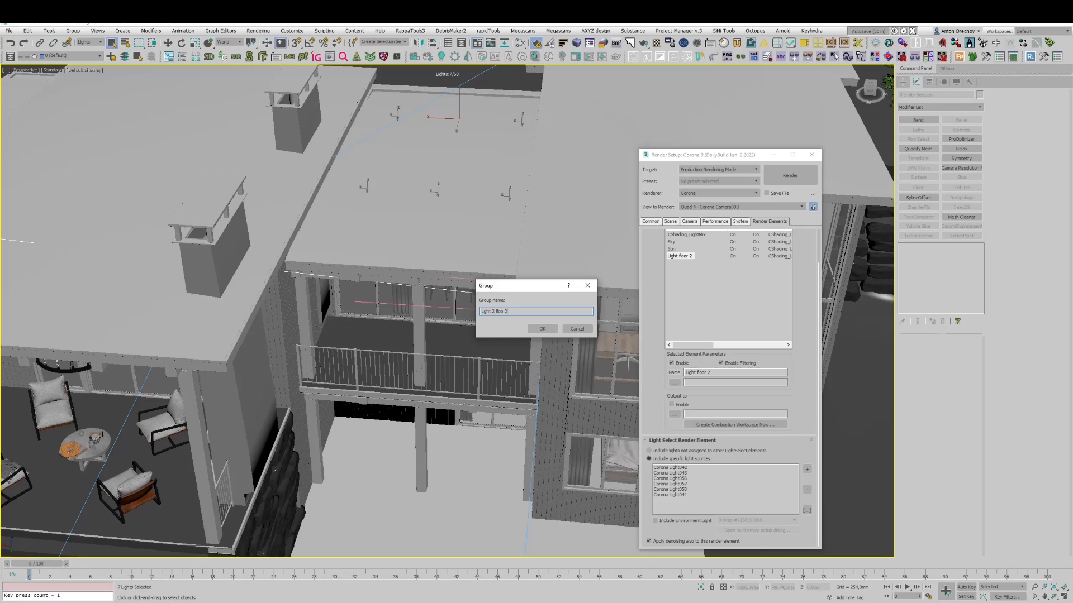
{"action": "left_click", "coordinate": [542, 328]}
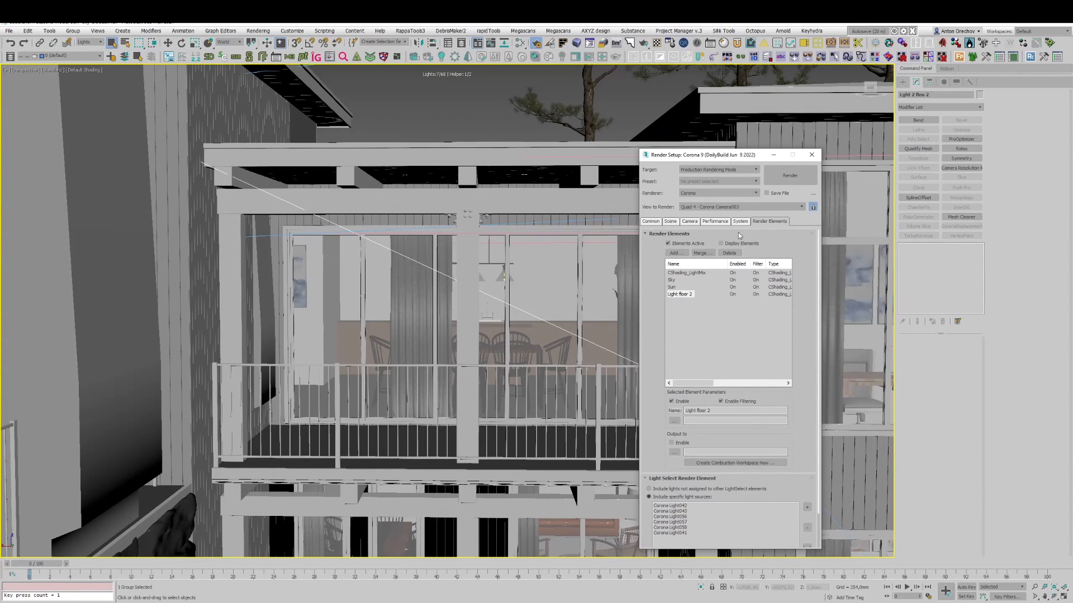
Add a fifth CShading_LightSelect element with the grouped Corona lights included
{"action": "left_click", "coordinate": [675, 252]}
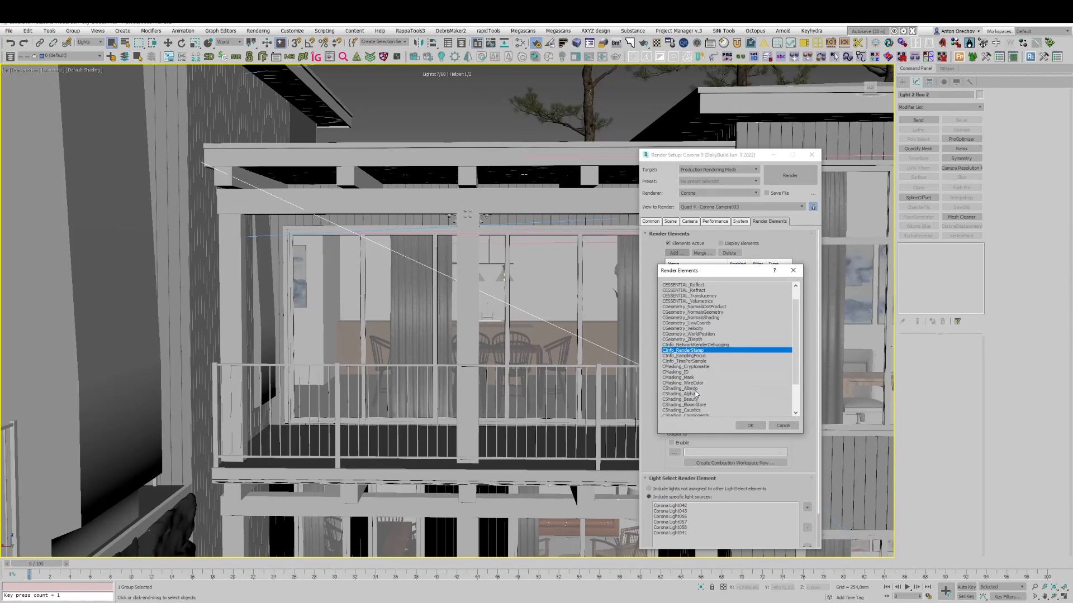
{"action": "left_click", "coordinate": [750, 425]}
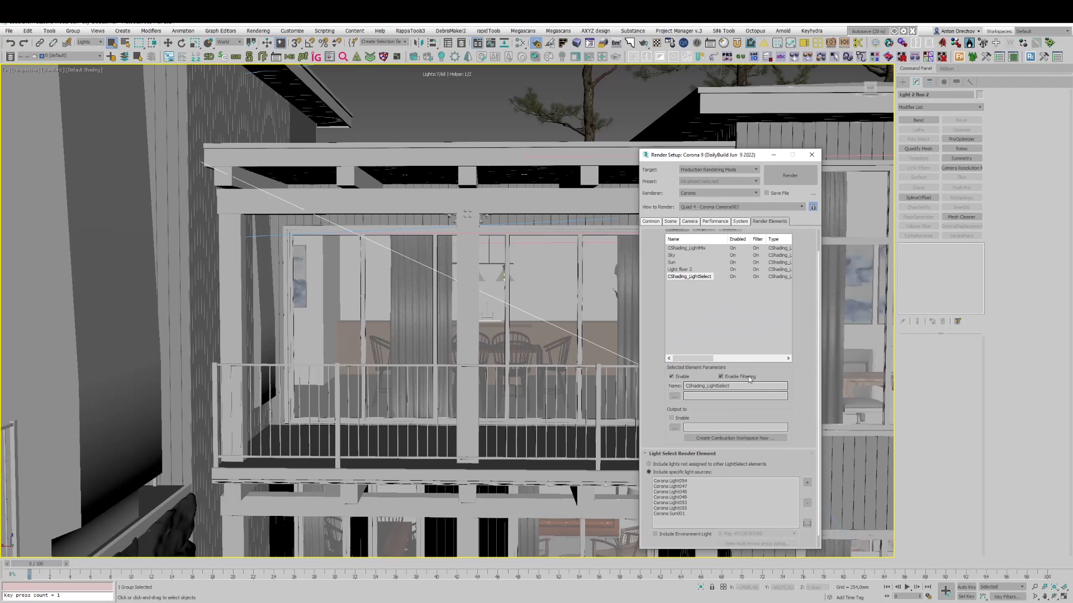
{"action": "left_click", "coordinate": [669, 513]}
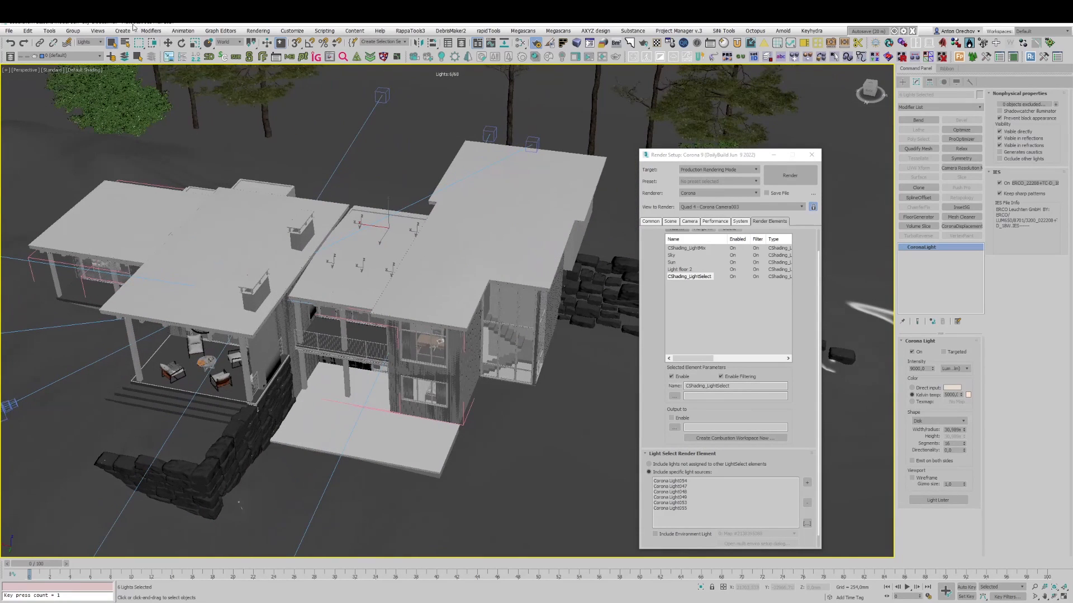
Group the six selected lights under a 'Light 2 floor' name
{"action": "left_click", "coordinate": [72, 31]}
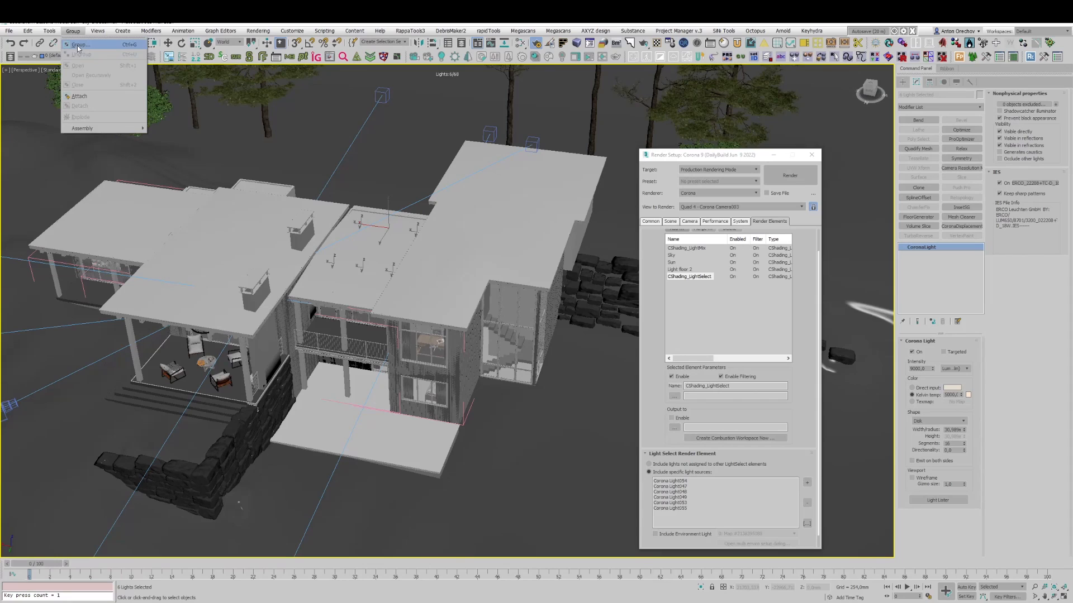
{"action": "left_click", "coordinate": [81, 44]}
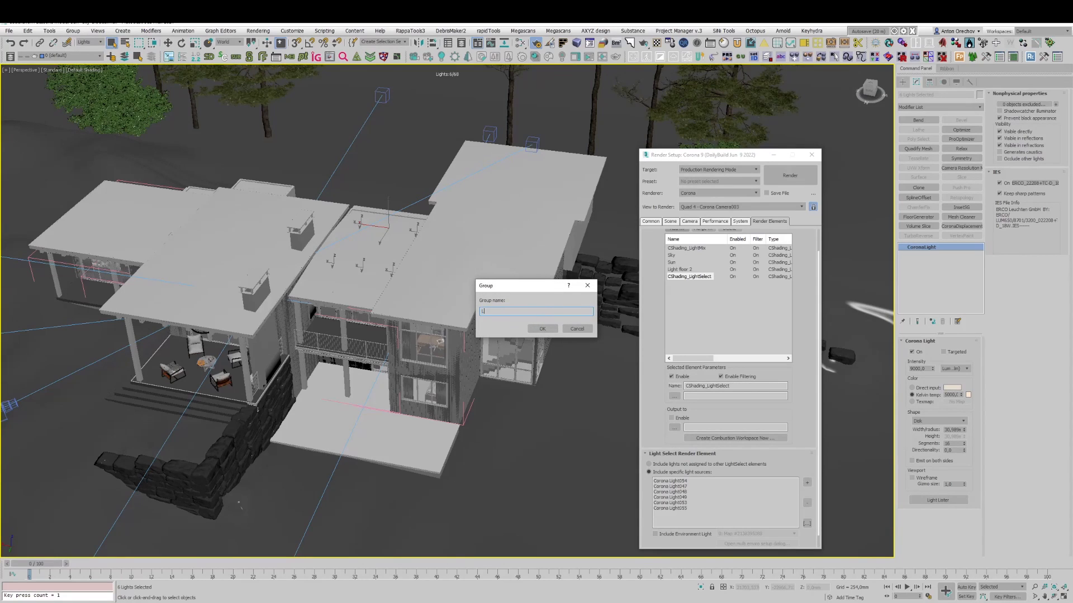
{"action": "type", "text": "Light 2 floor"}
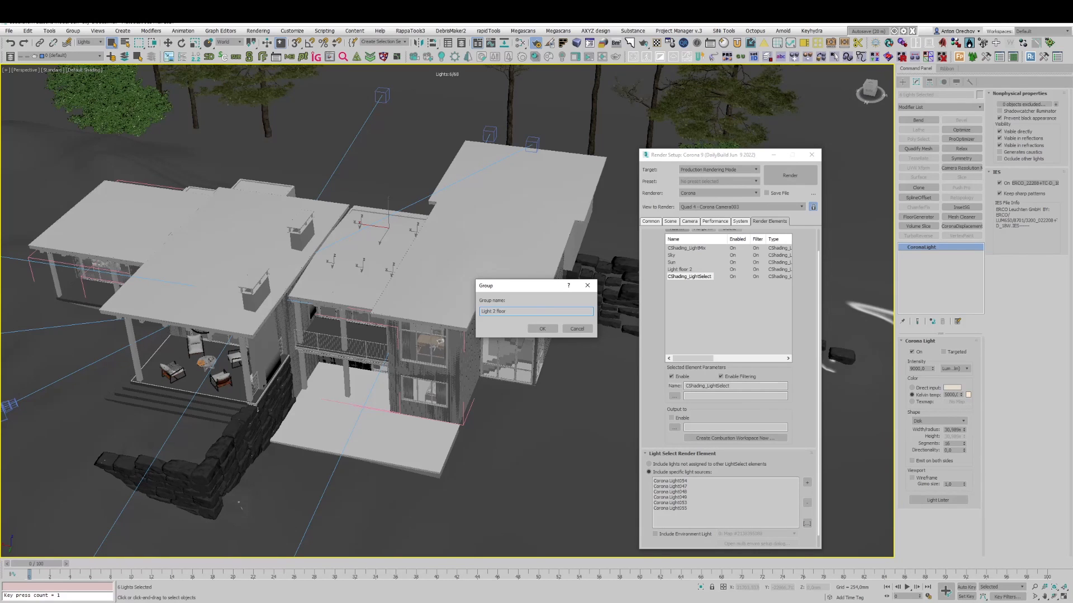
{"action": "left_click", "coordinate": [541, 328]}
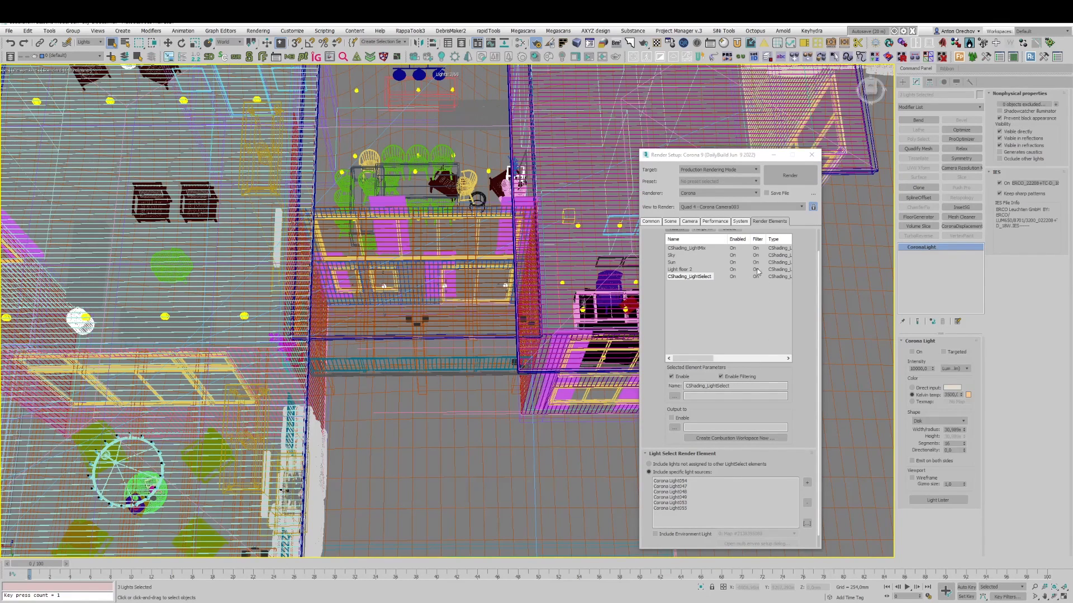
Group the selected lights as "Light_2 flor 3", replacing the default Group001 name
{"action": "left_click", "coordinate": [73, 31]}
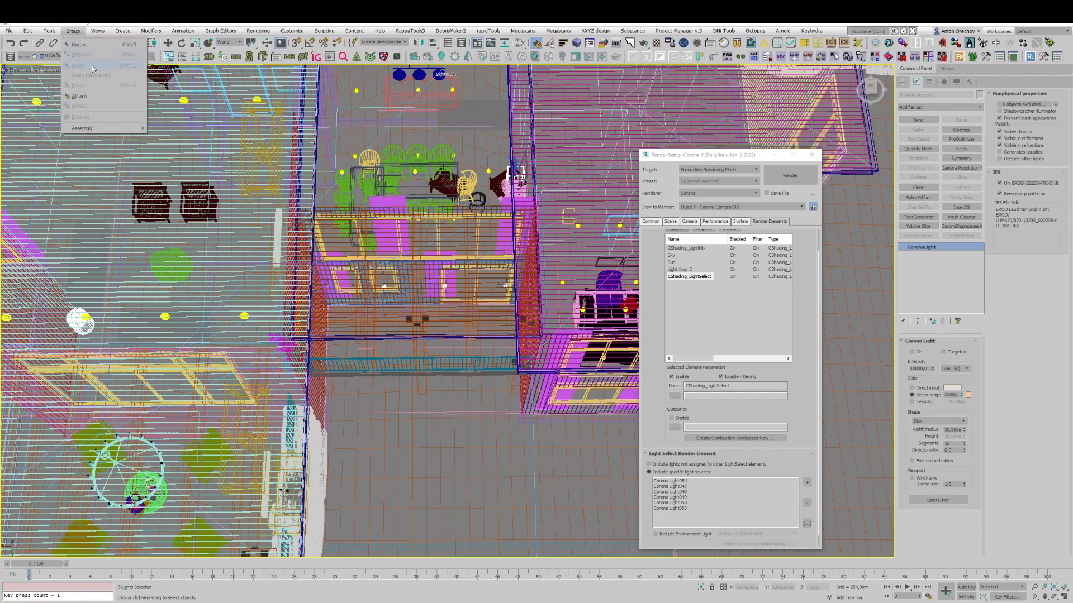
{"action": "left_click", "coordinate": [81, 45]}
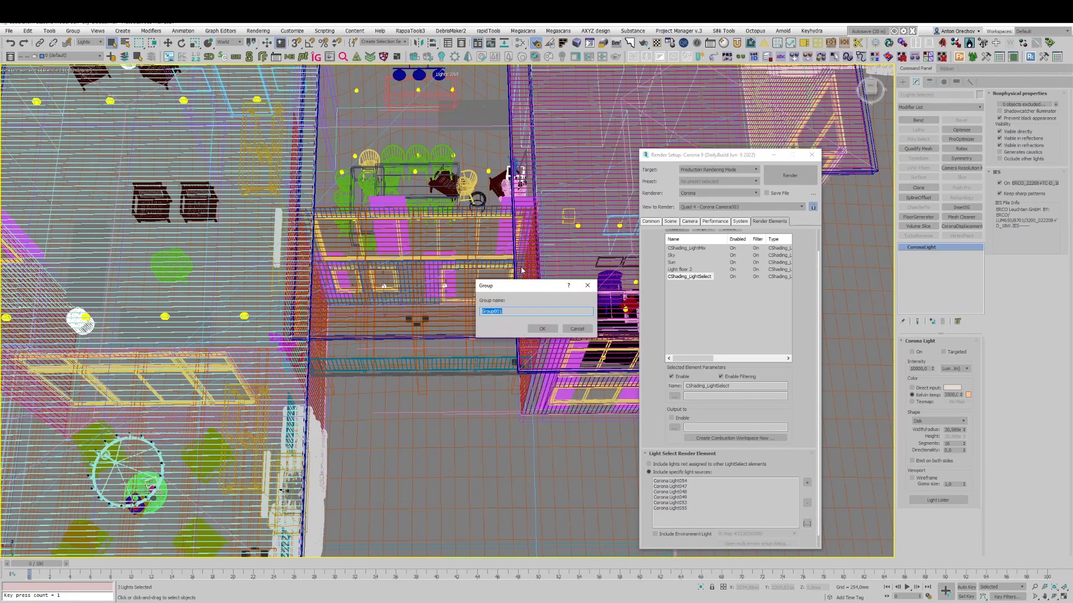
{"action": "type", "text": "Light_g"}
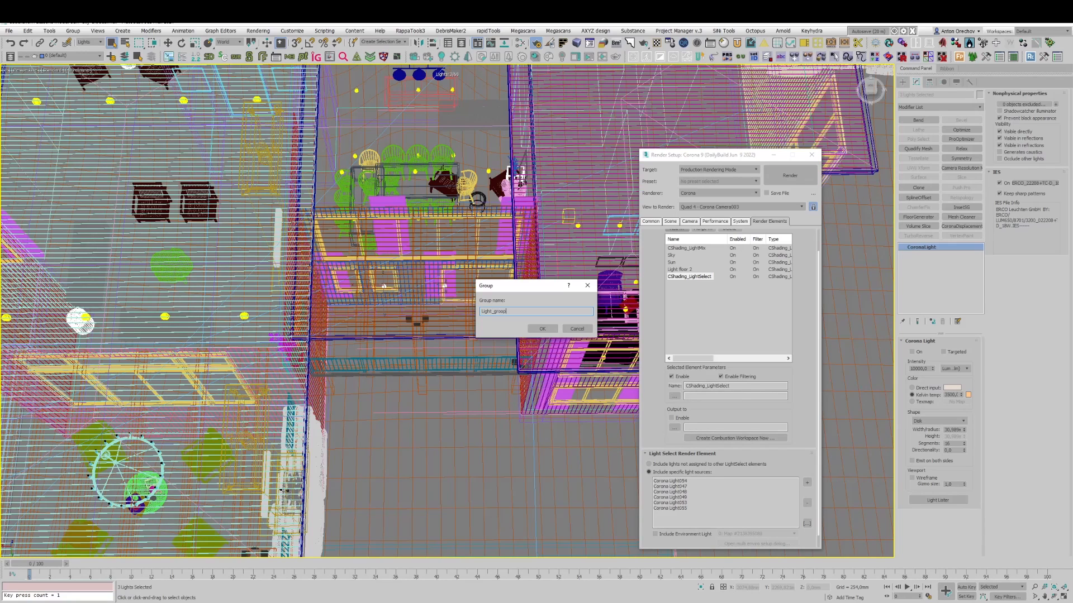
{"action": "key", "text": "BackSpace"}
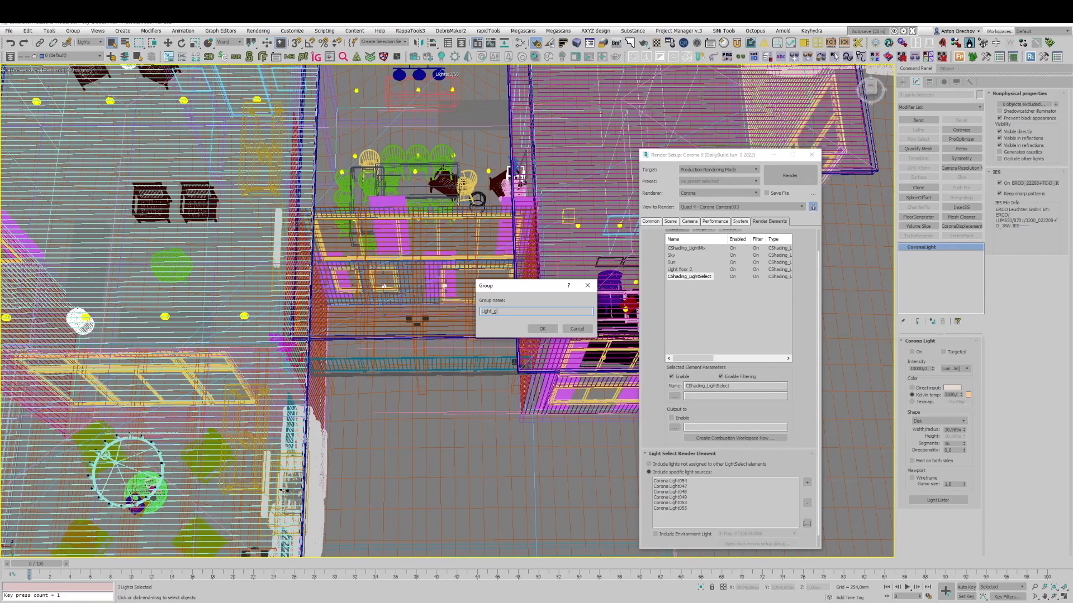
{"action": "type", "text": "Light_2"}
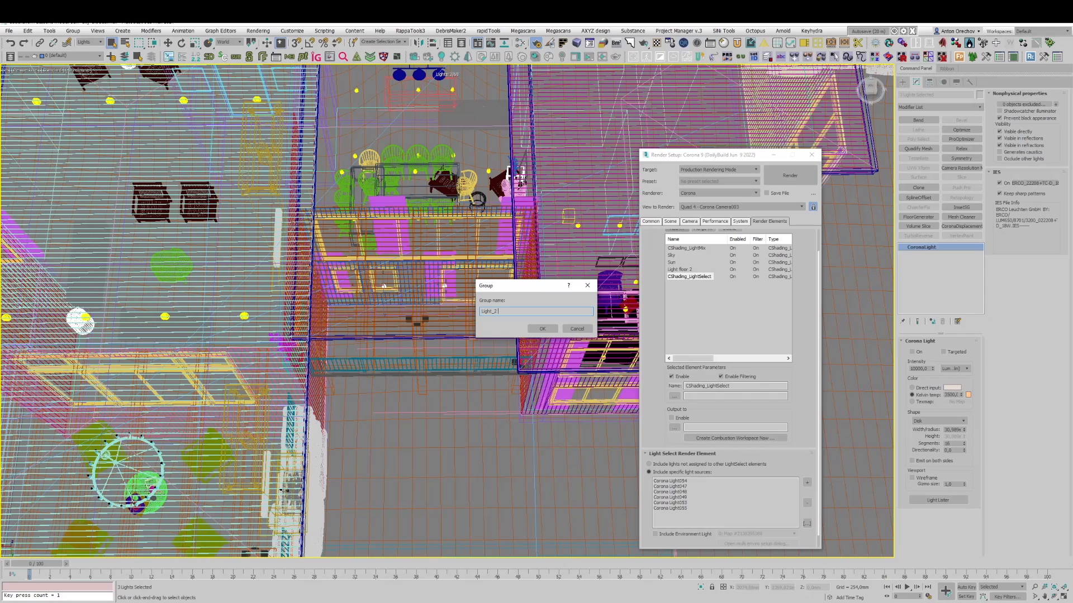
{"action": "type", "text": "for 3"}
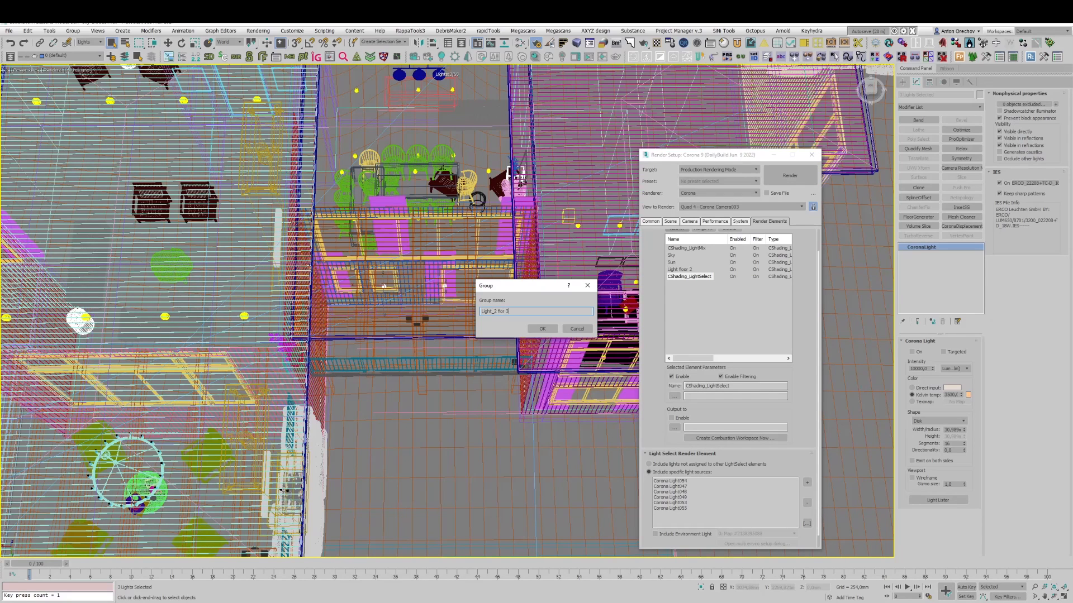
{"action": "left_click", "coordinate": [542, 329]}
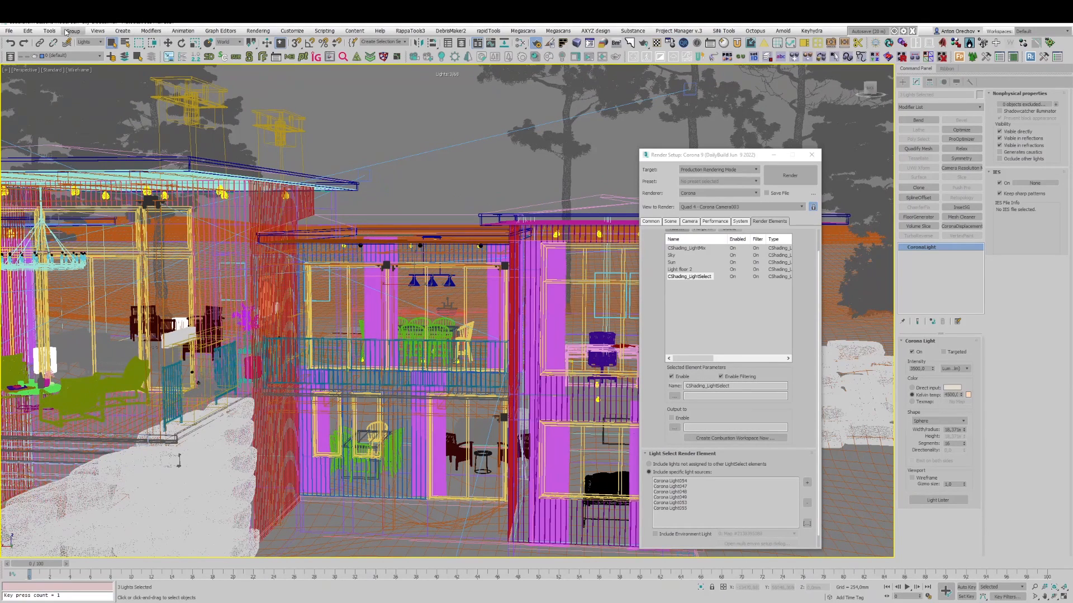
Group the kitchen light under the name "Light 2 floor kit"
{"action": "left_click", "coordinate": [72, 31]}
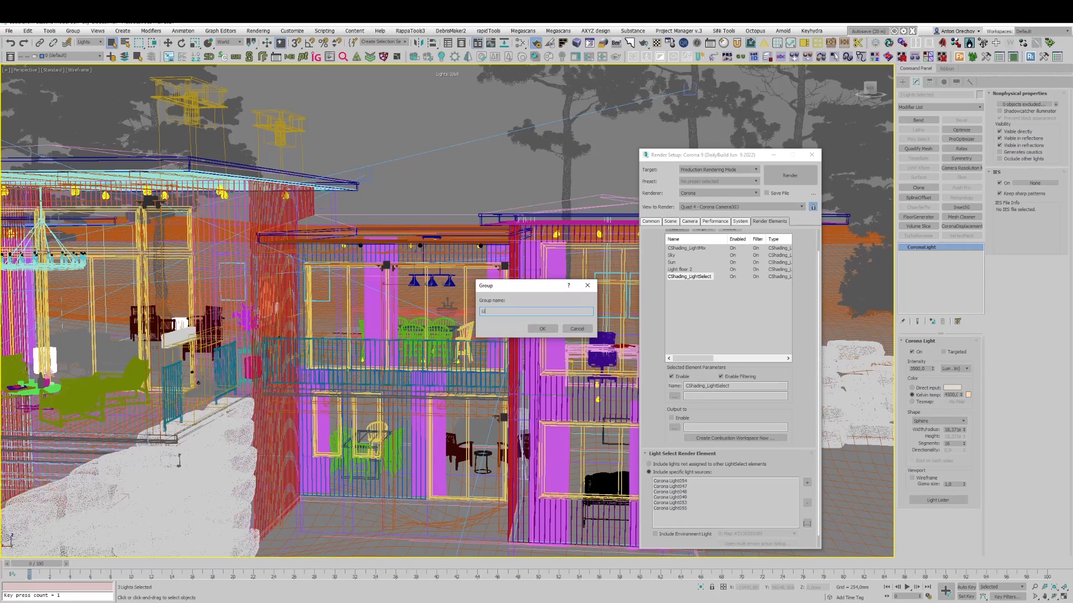
{"action": "type", "text": "Light 2"}
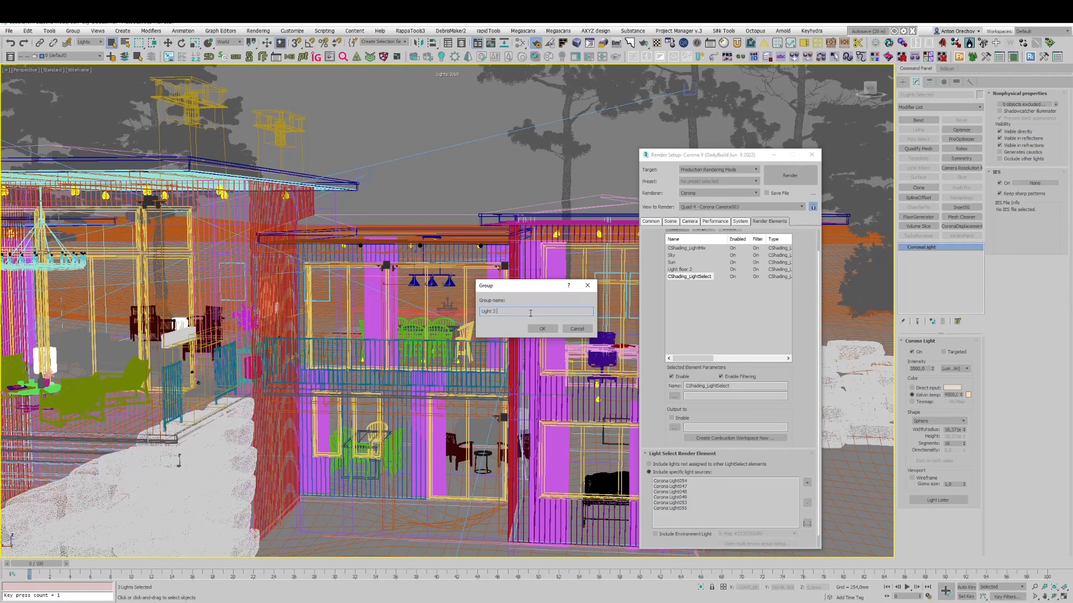
{"action": "type", "text": "floor"}
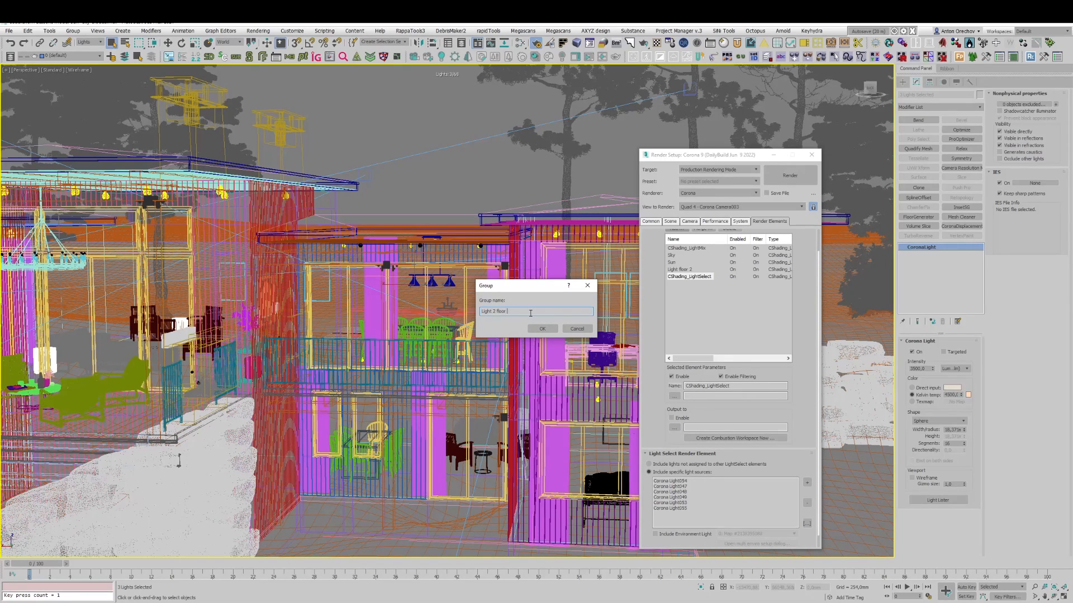
{"action": "type", "text": "kit"}
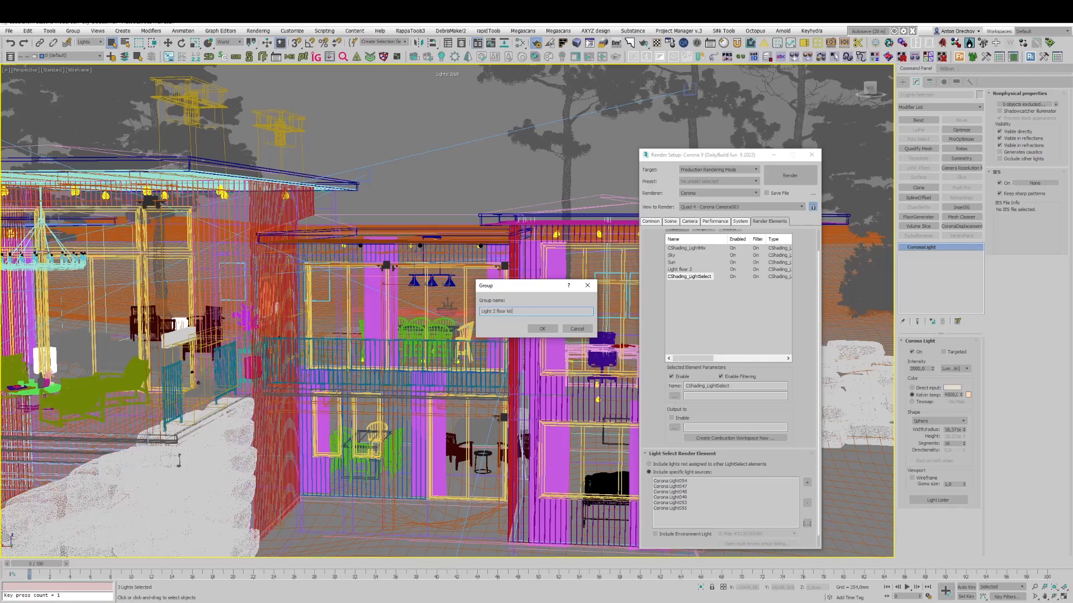
{"action": "left_click", "coordinate": [541, 328]}
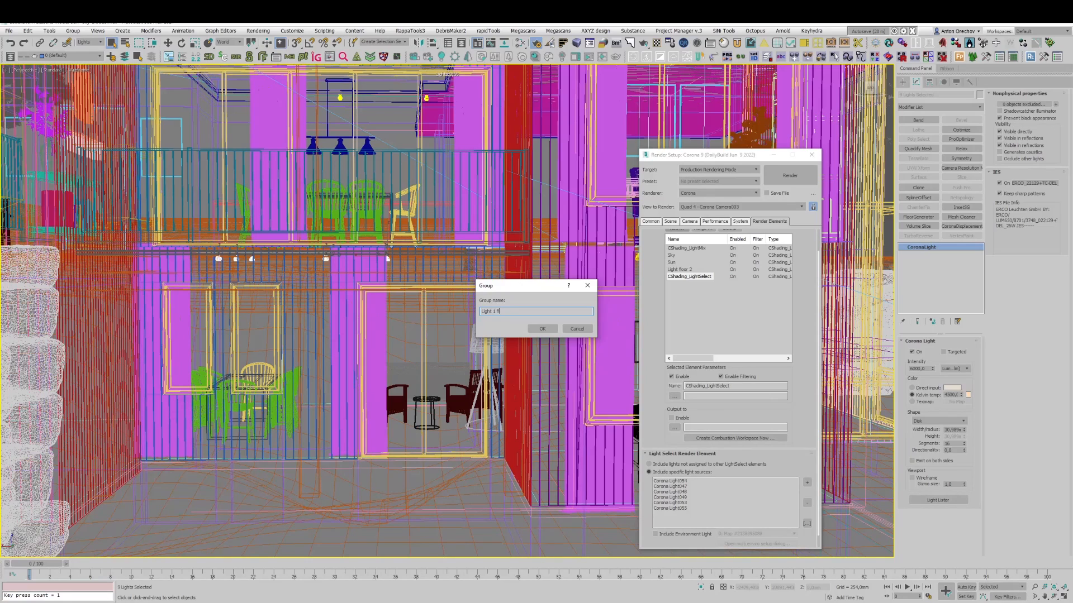
Confirm two first-floor light groups named "Light 1 floor …"
{"action": "left_click", "coordinate": [542, 329]}
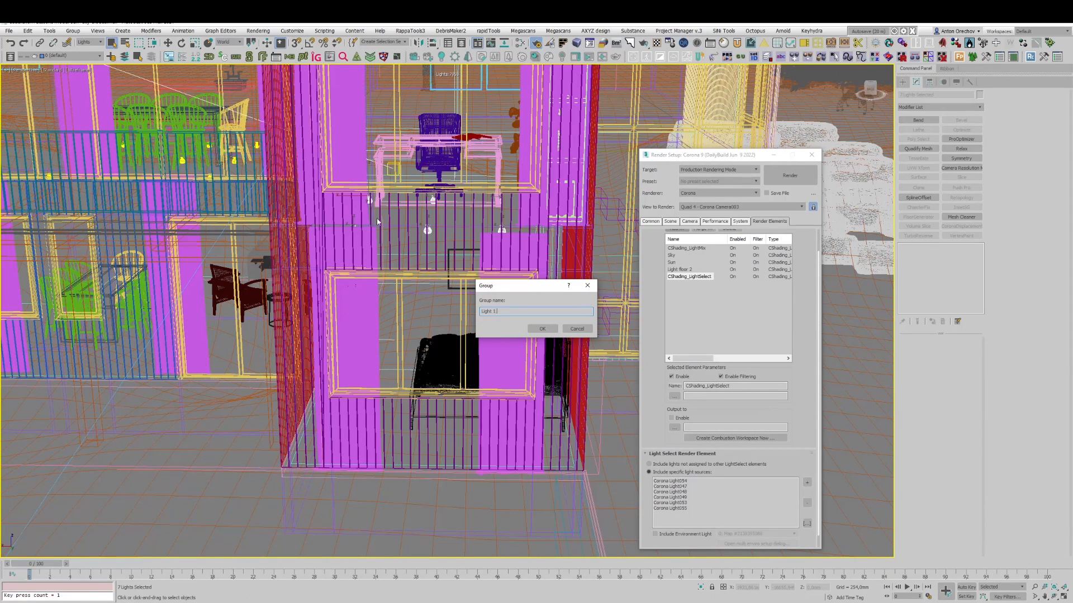
{"action": "type", "text": "floor"}
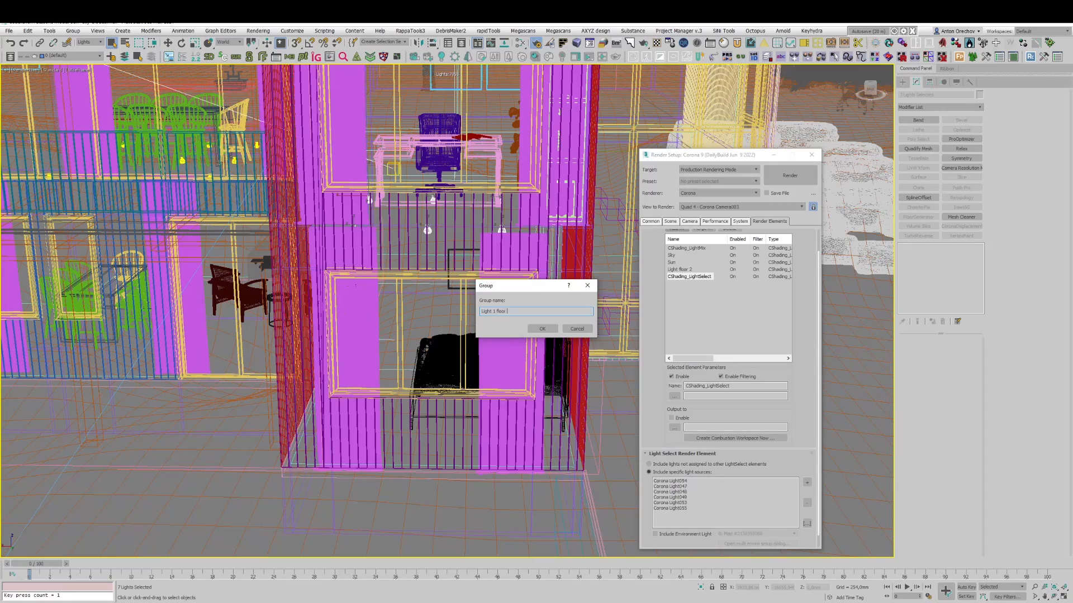
{"action": "left_click", "coordinate": [542, 328]}
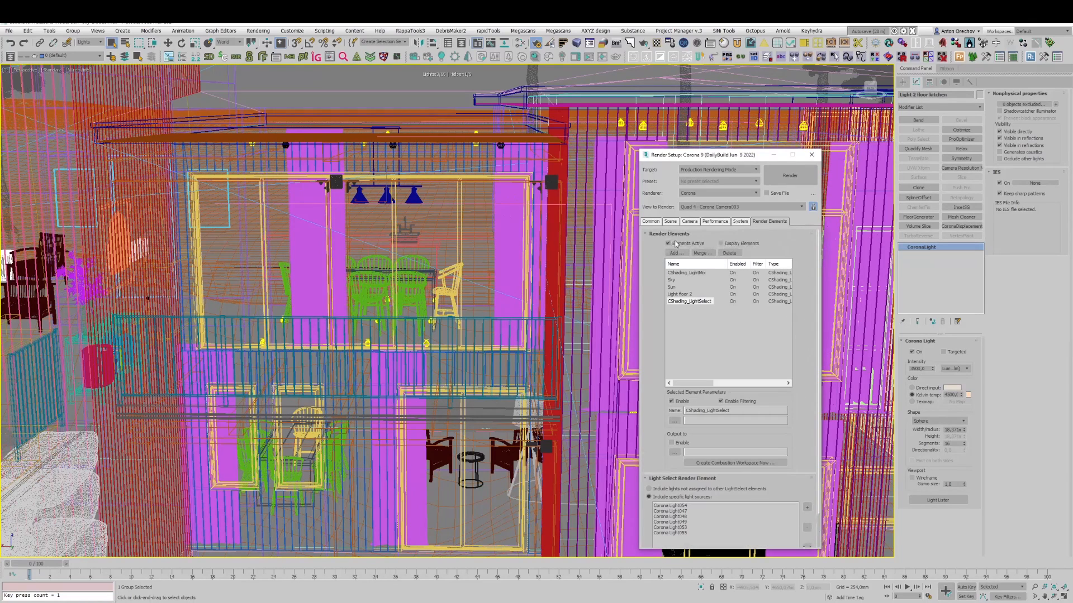
Add CShading_LightSelect elements for the Light 2 floor kitchen and Light 1 floor lights
{"action": "left_click", "coordinate": [675, 254]}
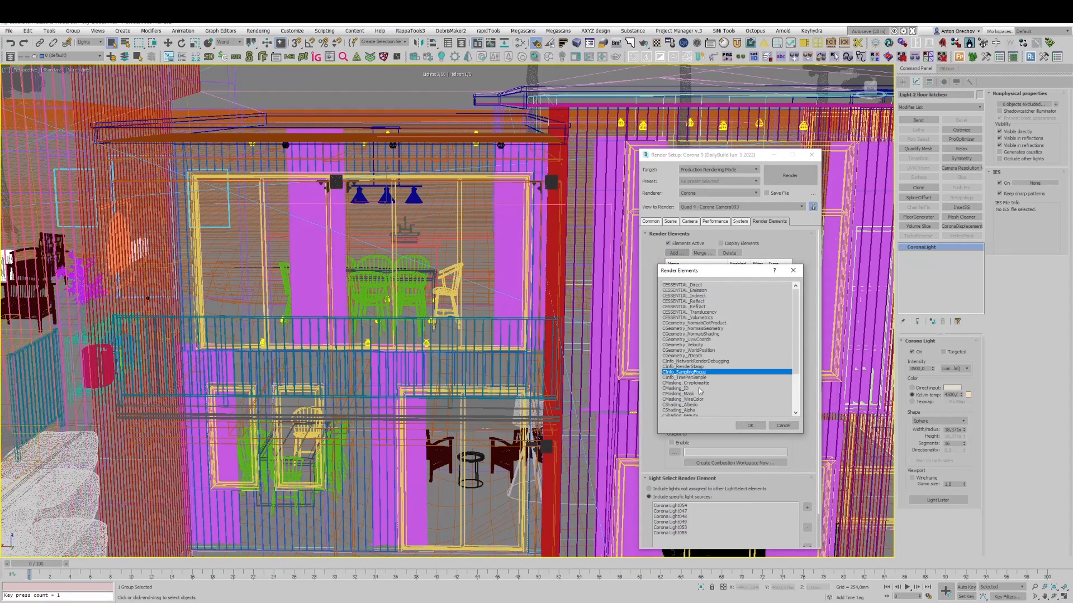
{"action": "scroll", "scroll_direction": "down", "scroll_amount": 3}
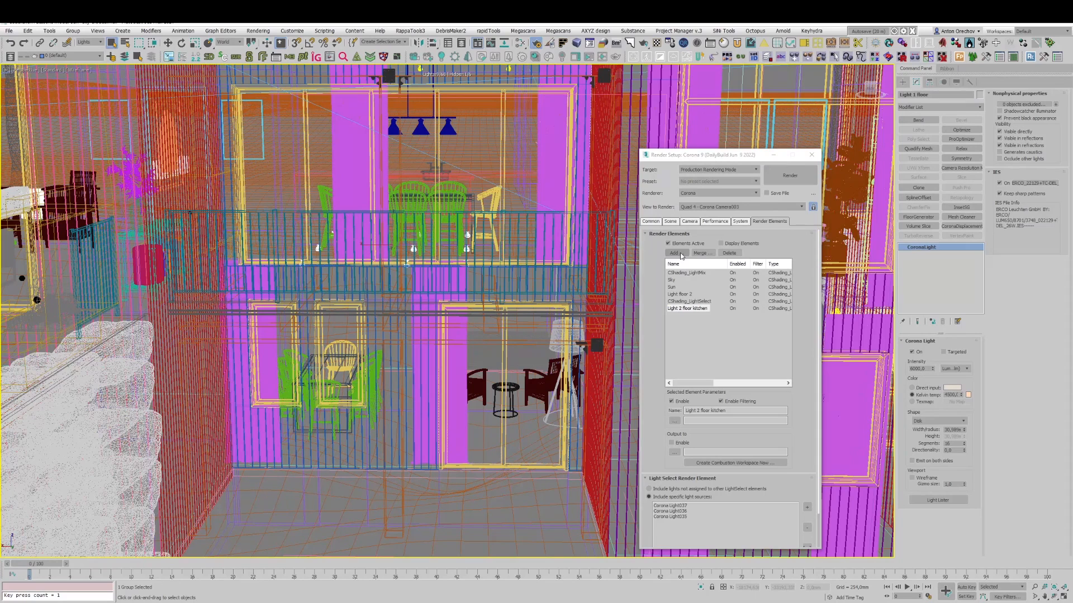
{"action": "left_click", "coordinate": [674, 254]}
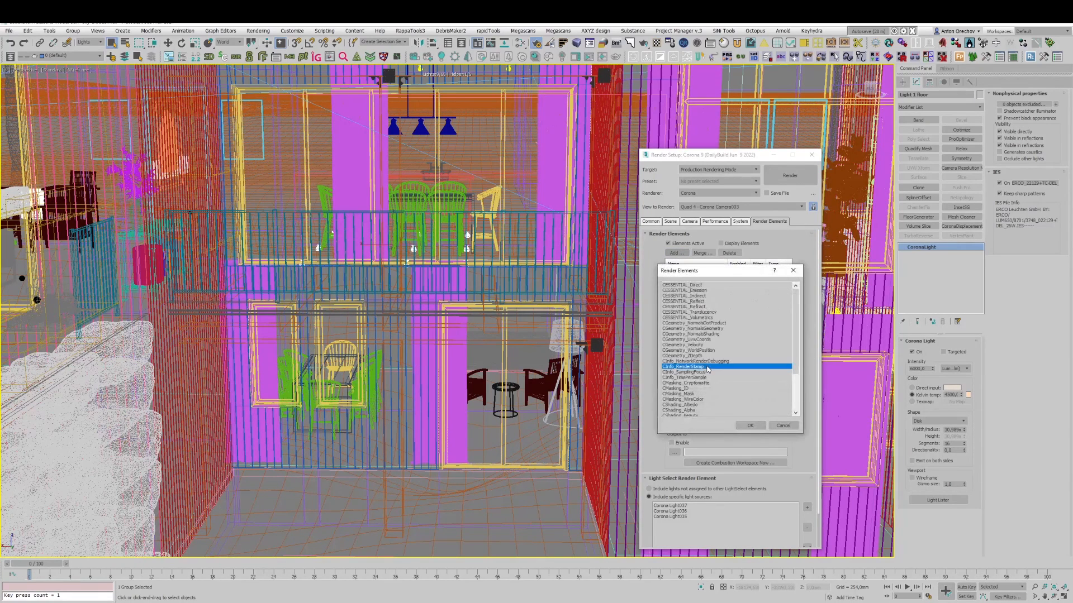
{"action": "left_click", "coordinate": [749, 425]}
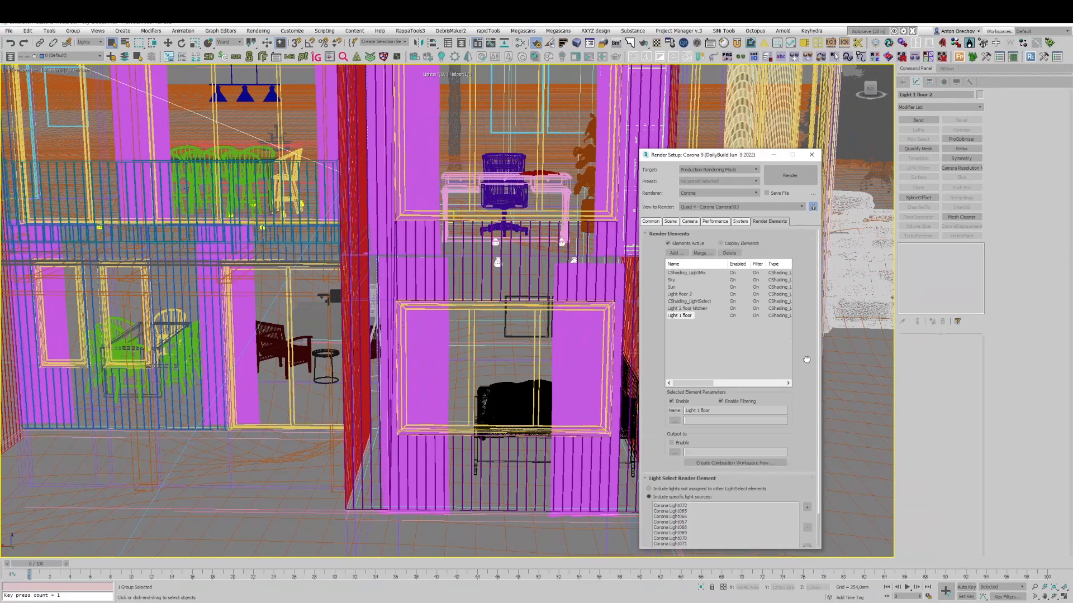
Add a render element for the Light 1 floor 2 lights from the element type list
{"action": "left_click", "coordinate": [686, 273]}
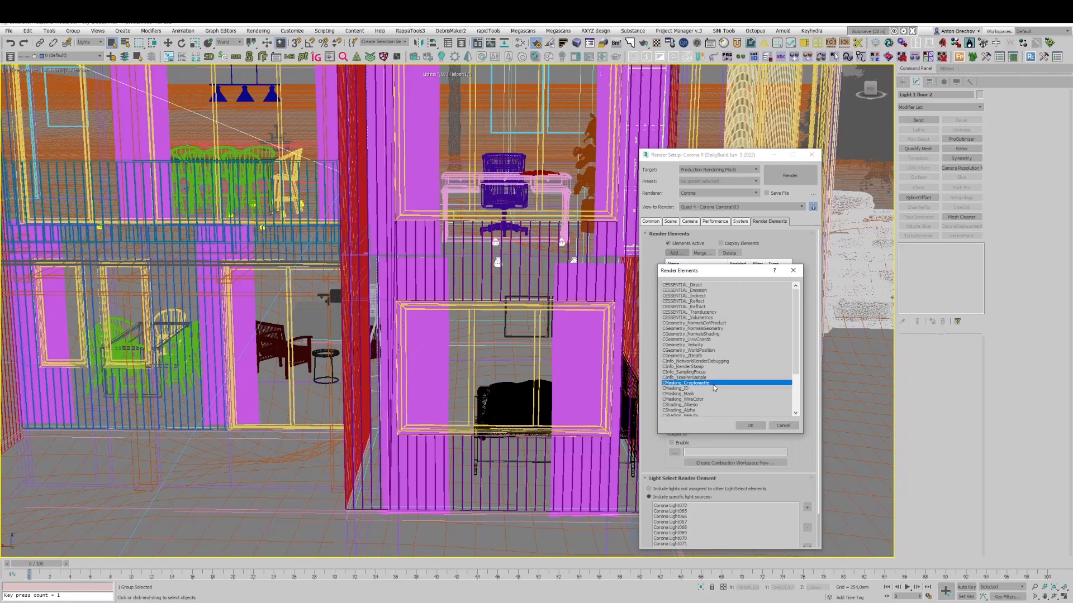
{"action": "left_click", "coordinate": [751, 424]}
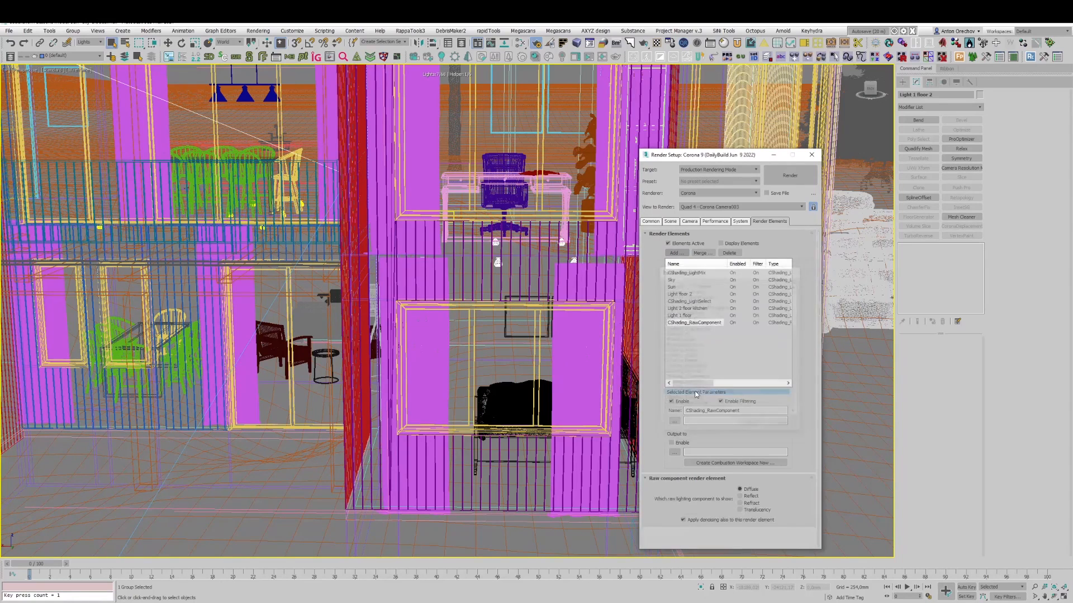
{"action": "left_click", "coordinate": [693, 322]}
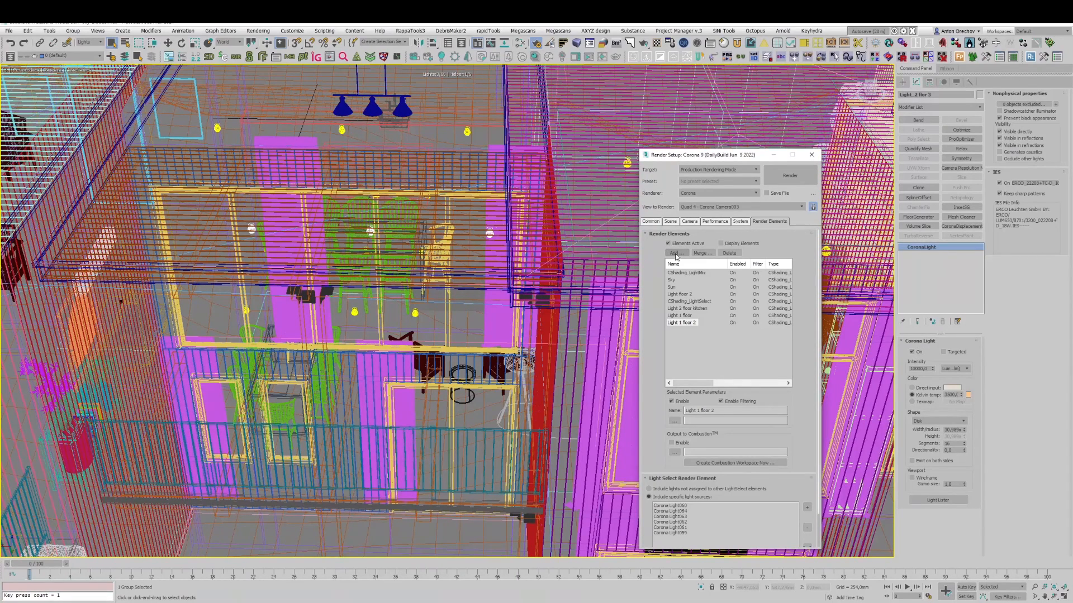
Add a CShading_LightSelect element for the Light_2 flor 3 lights
{"action": "left_click", "coordinate": [675, 253]}
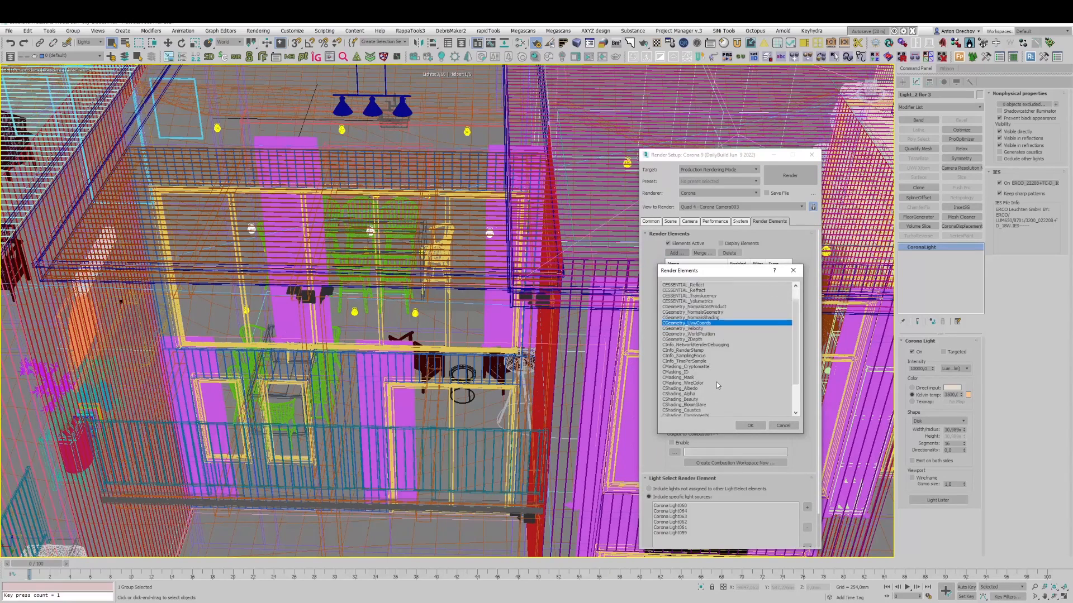
{"action": "left_click", "coordinate": [749, 425]}
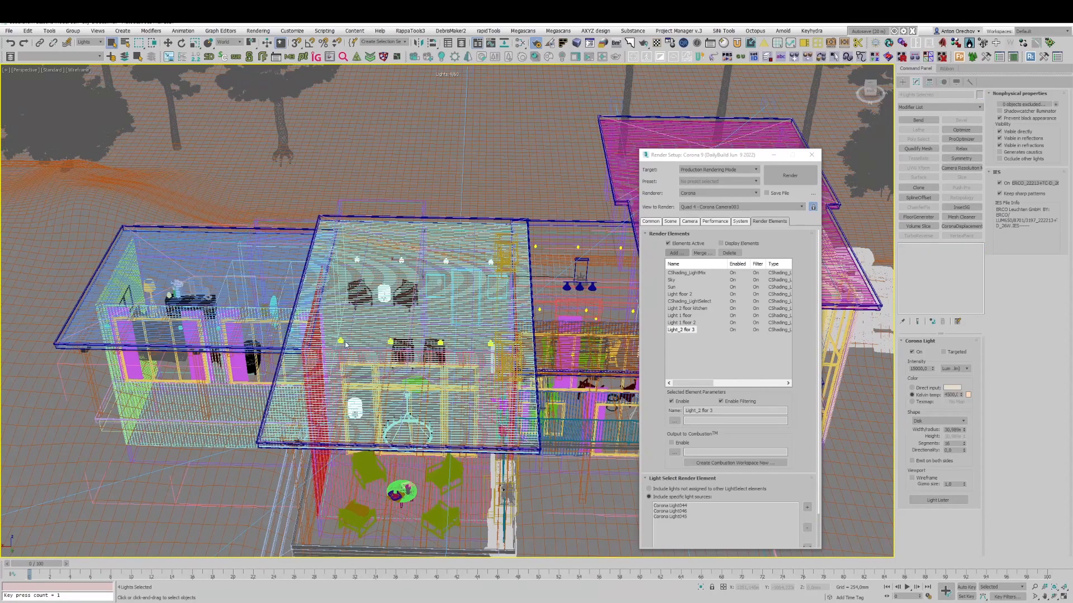
{"action": "mouse_move", "coordinate": [345, 351]}
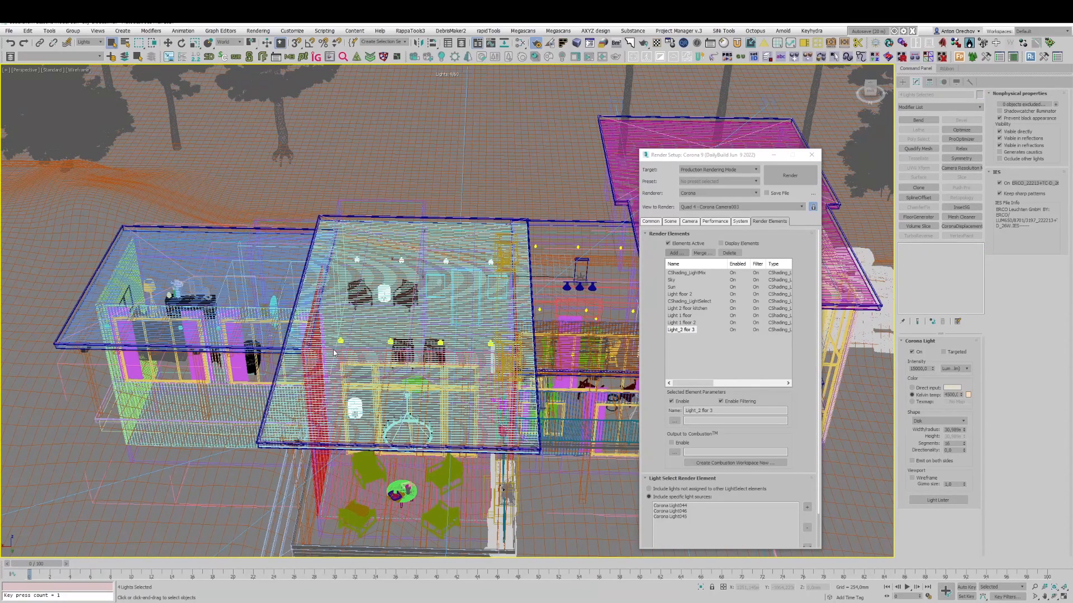
{"action": "left_click", "coordinate": [344, 349]}
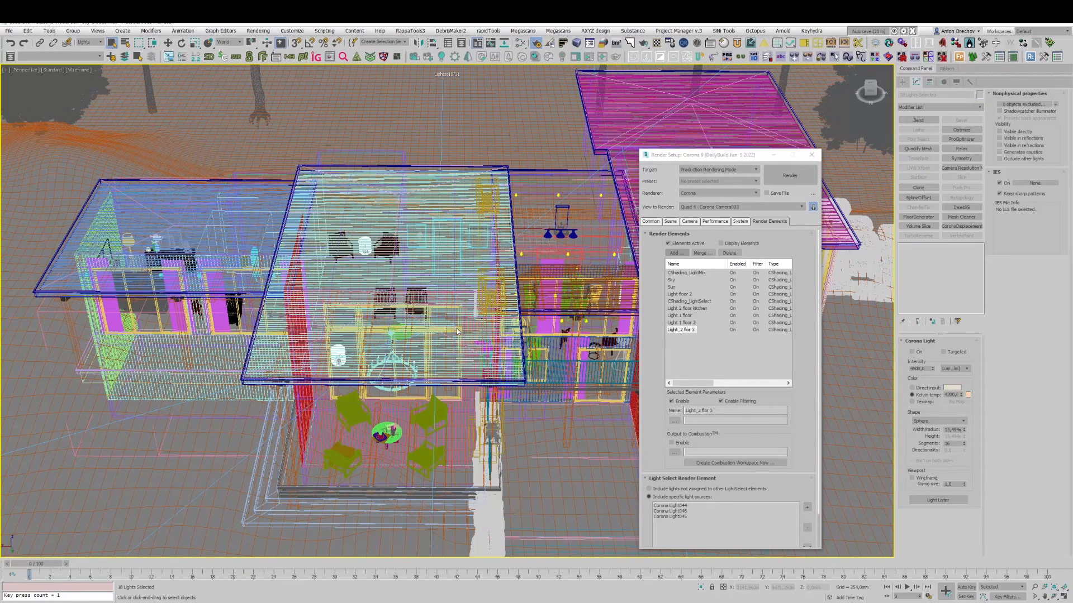
{"action": "mouse_move", "coordinate": [443, 344]}
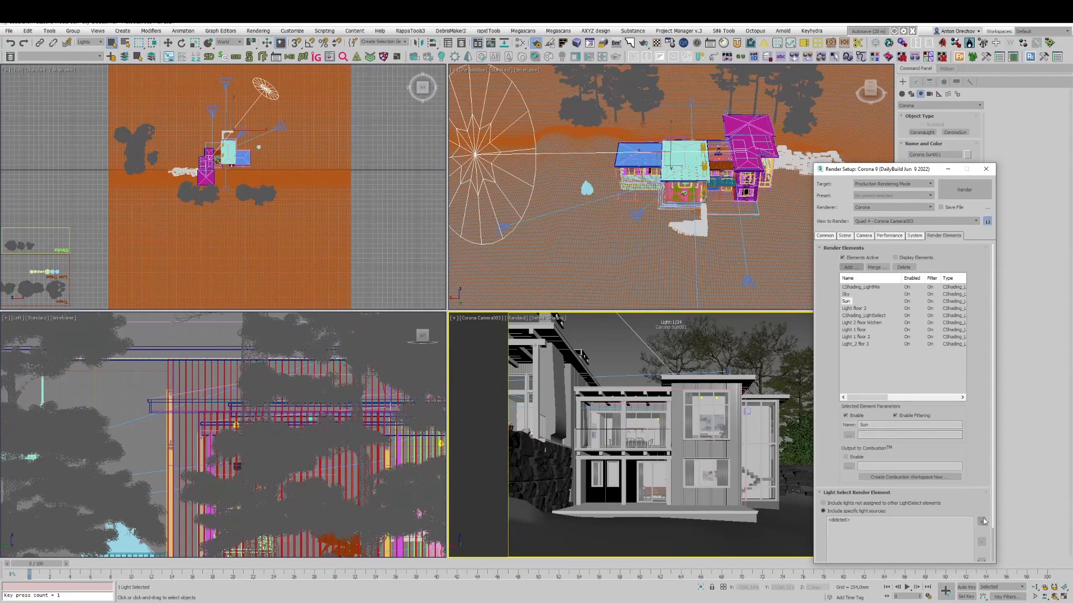
Include CoronaSun001 in the Sun LightSelect element
{"action": "left_click", "coordinate": [981, 521]}
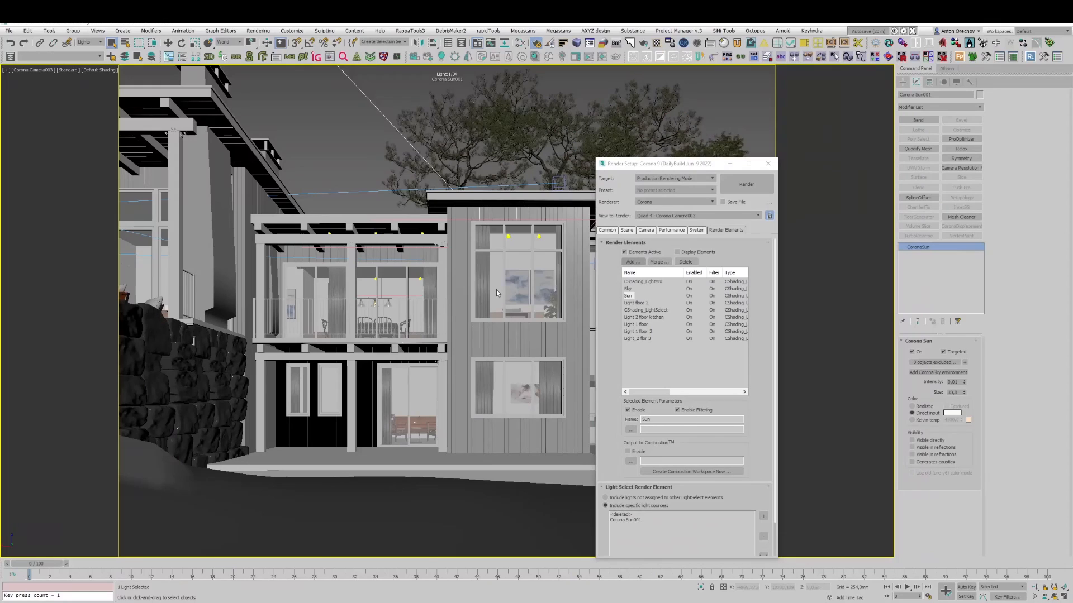
{"action": "mouse_move", "coordinate": [679, 246]}
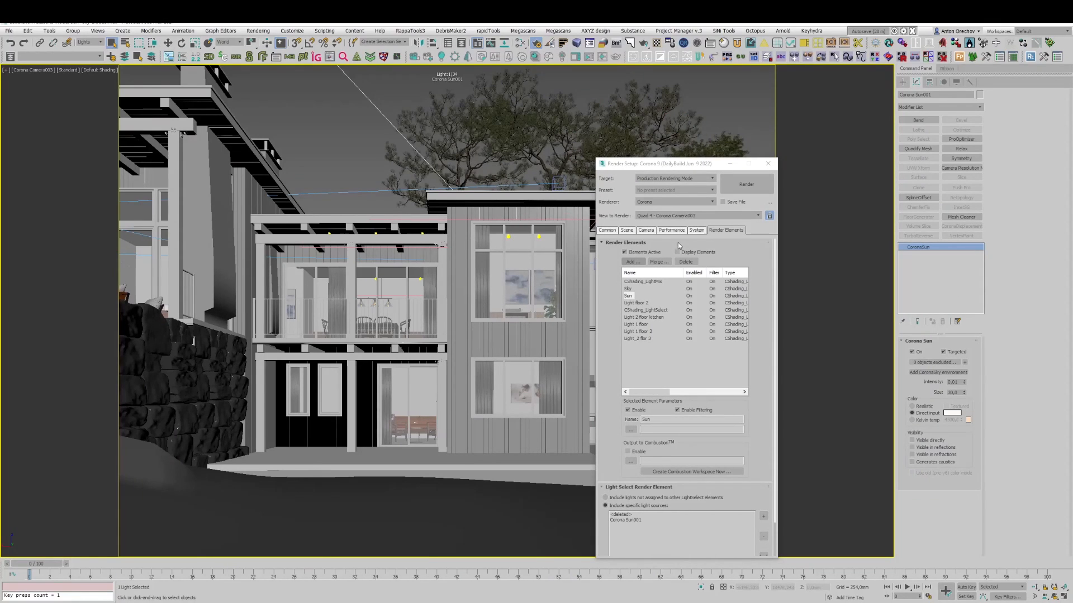
Start the interactive Corona render and show LightMix with a light group's colour swatch selected
{"action": "left_click", "coordinate": [625, 230]}
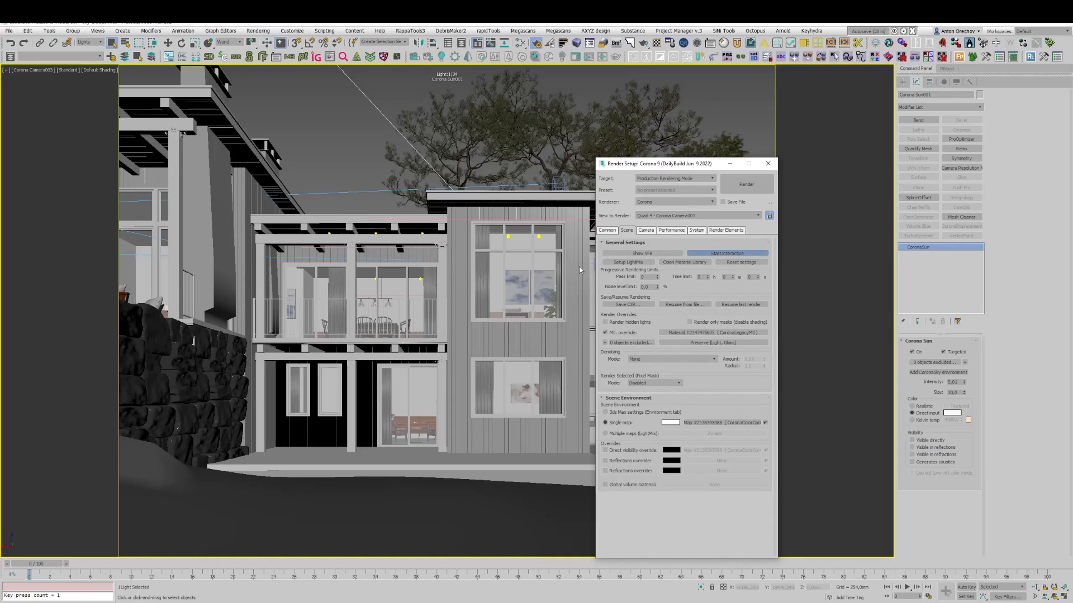
{"action": "left_click", "coordinate": [746, 185]}
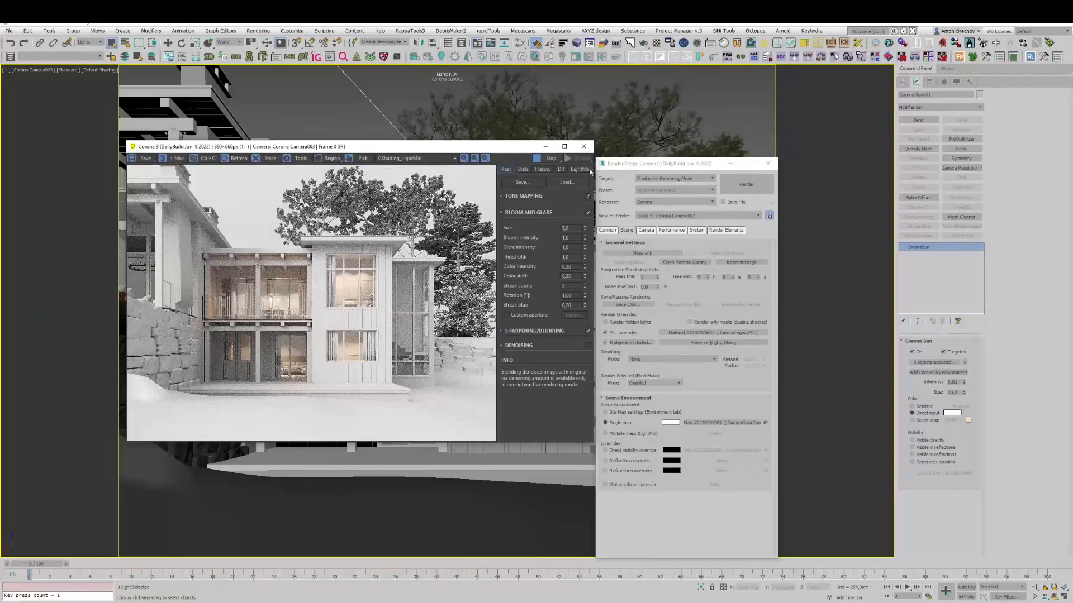
{"action": "left_click", "coordinate": [579, 169]}
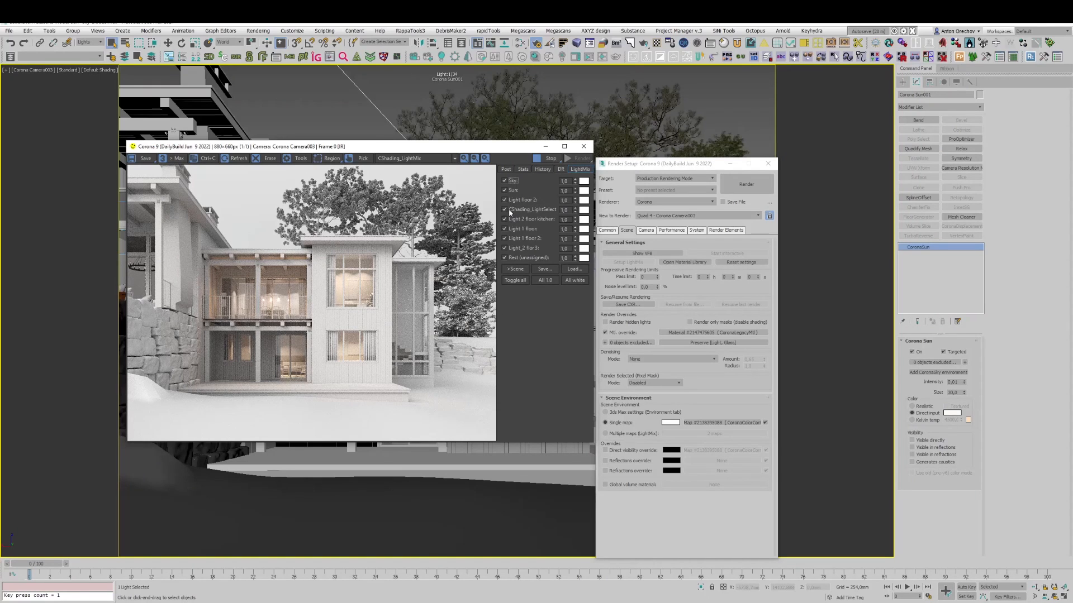
{"action": "left_click", "coordinate": [505, 180]}
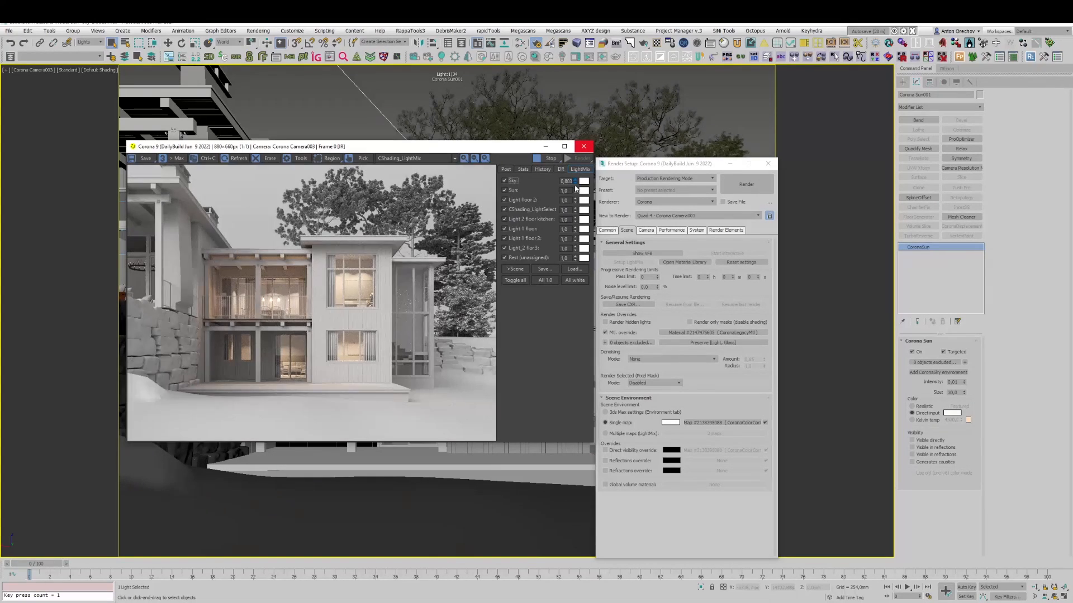
{"action": "left_click", "coordinate": [576, 179]}
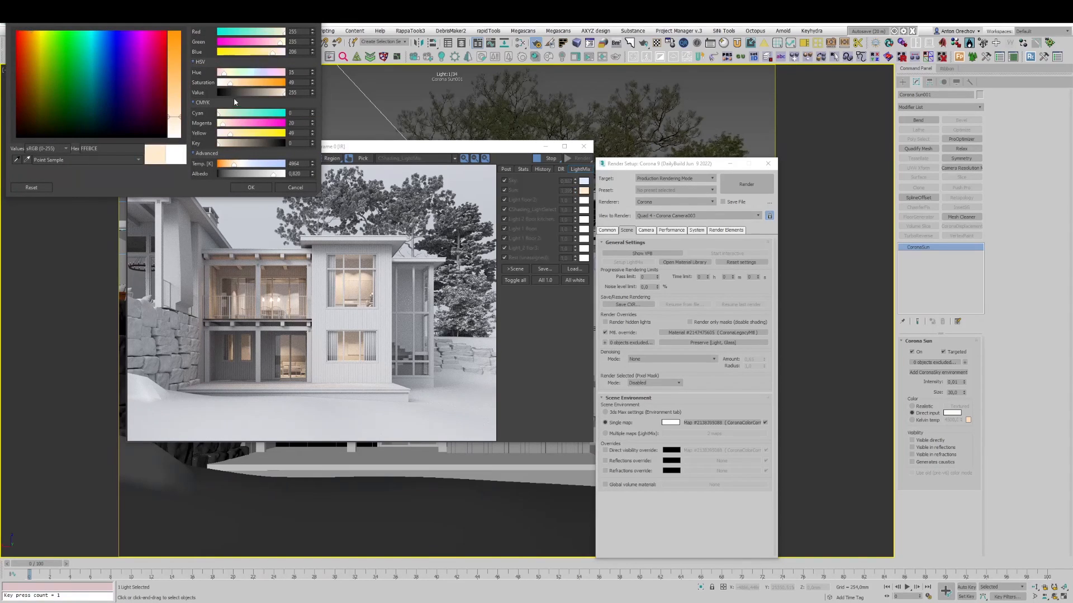
Give Light floor 2 a warm orange tint in the colour picker
{"action": "left_click_drag", "start_coordinate": [239, 82], "coordinate": [222, 82]}
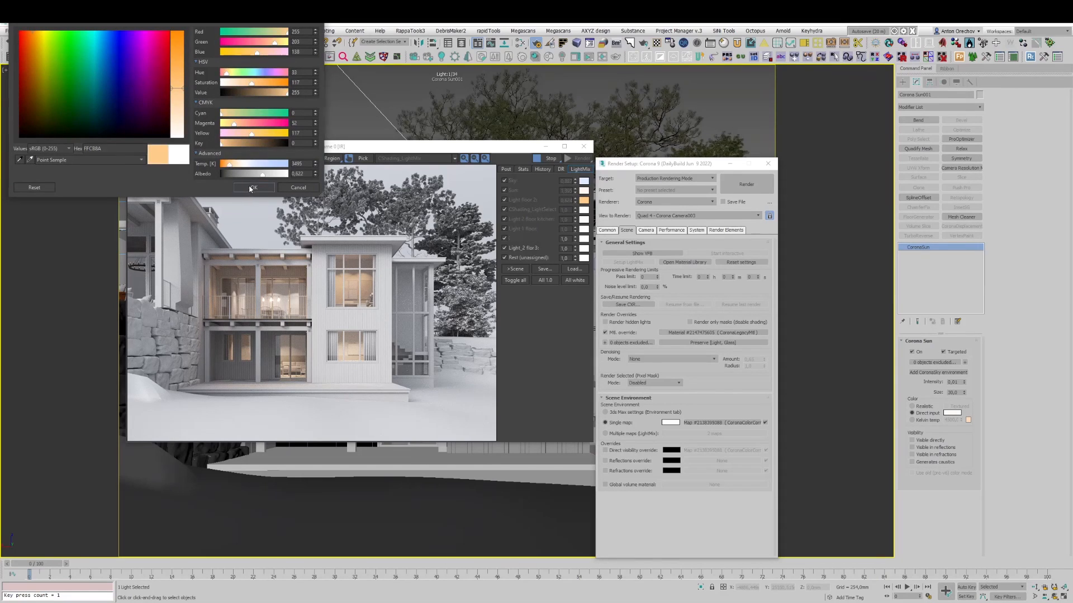
{"action": "left_click", "coordinate": [254, 187]}
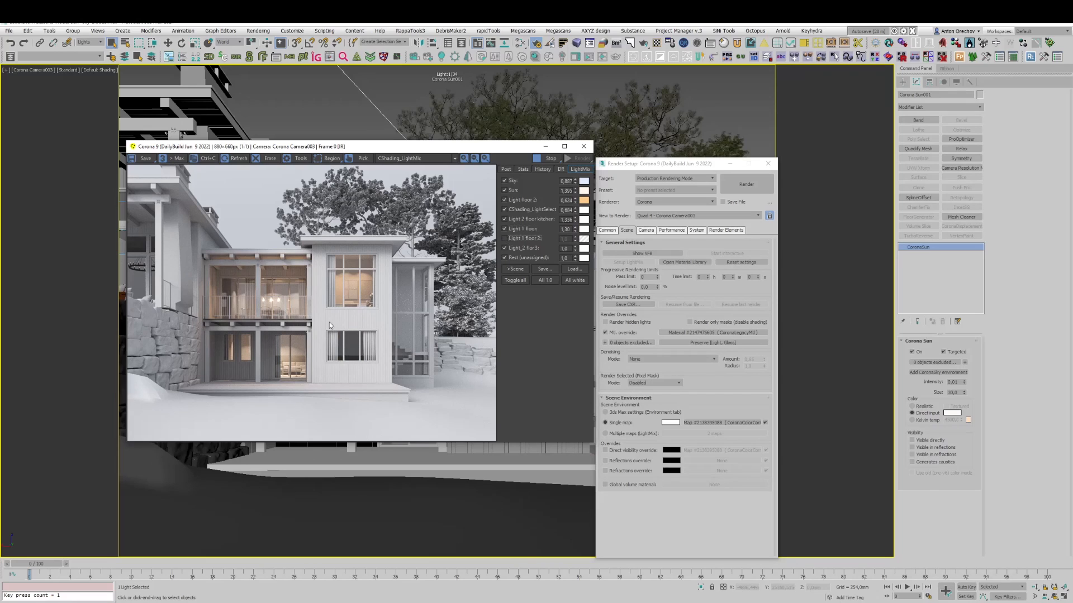
{"action": "left_click", "coordinate": [505, 238]}
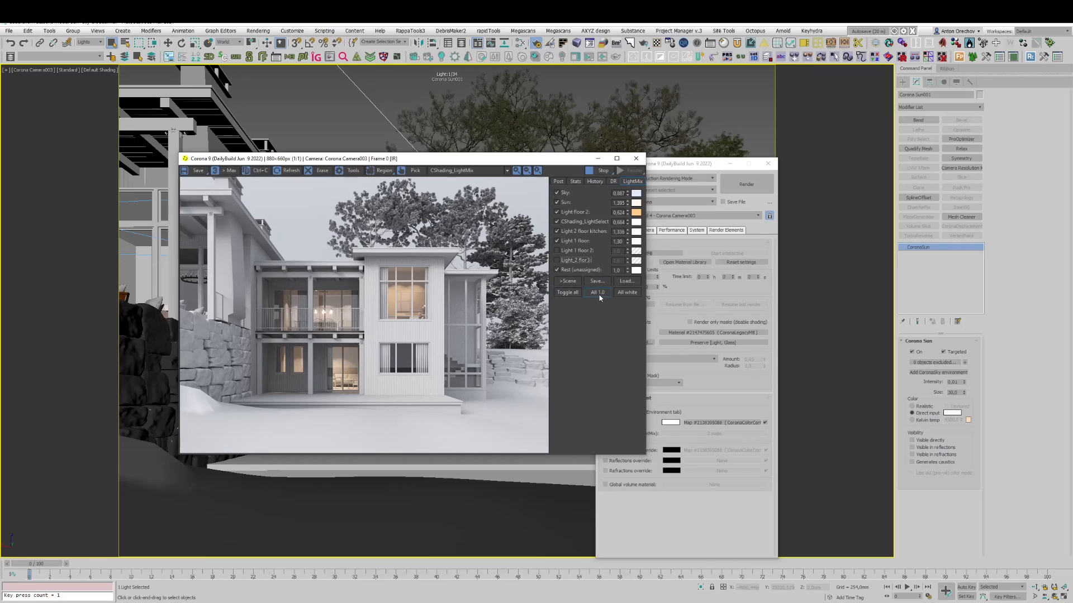
{"action": "left_click", "coordinate": [596, 292]}
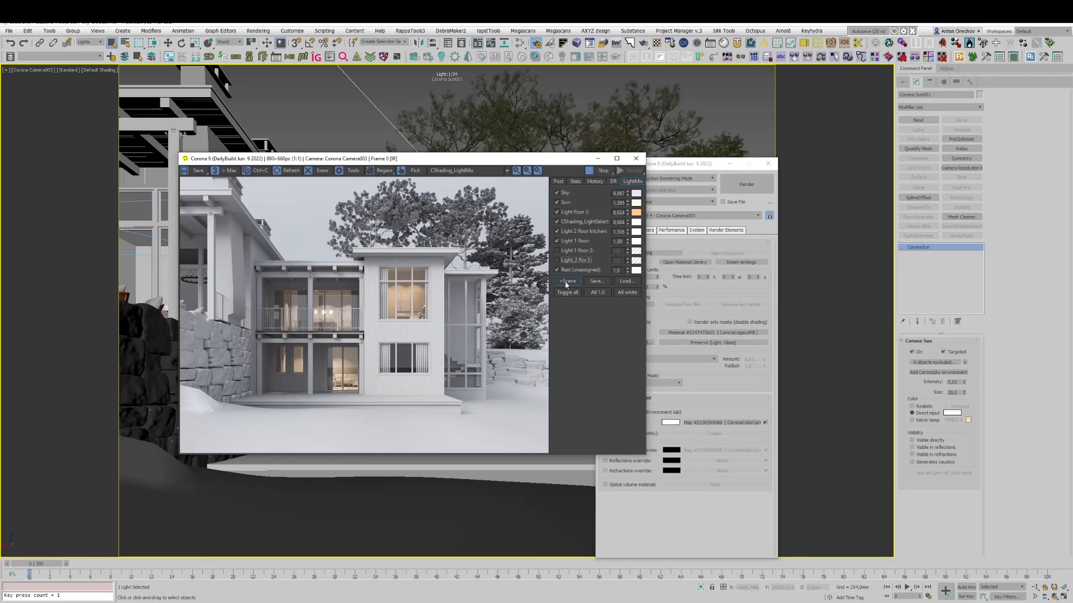
Bake LightMix into the scene lights via '→Scene', making instanced lights unique
{"action": "left_click", "coordinate": [567, 282]}
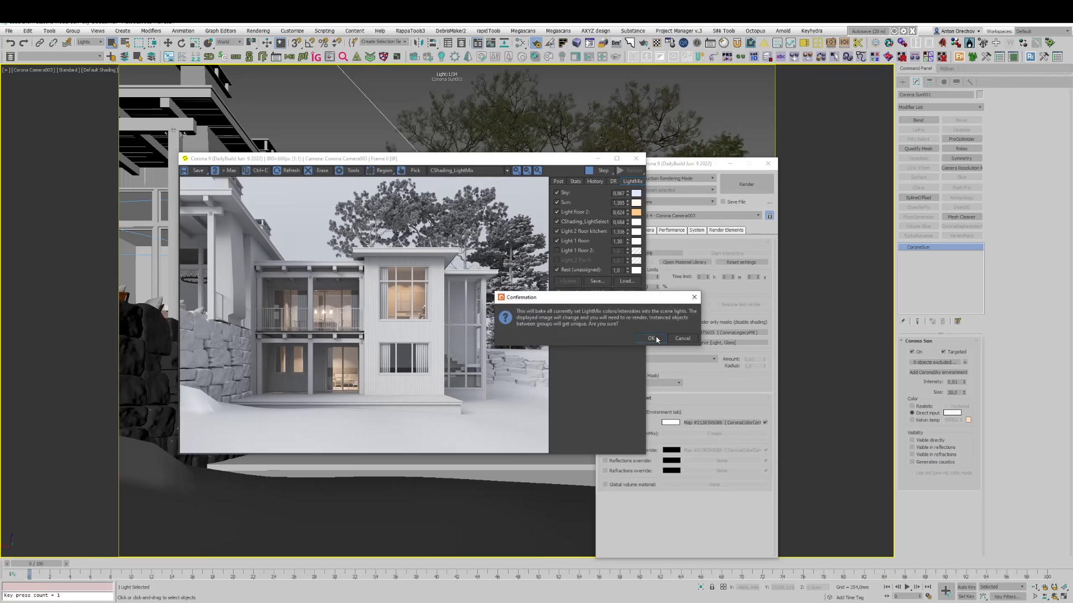
{"action": "left_click", "coordinate": [650, 337]}
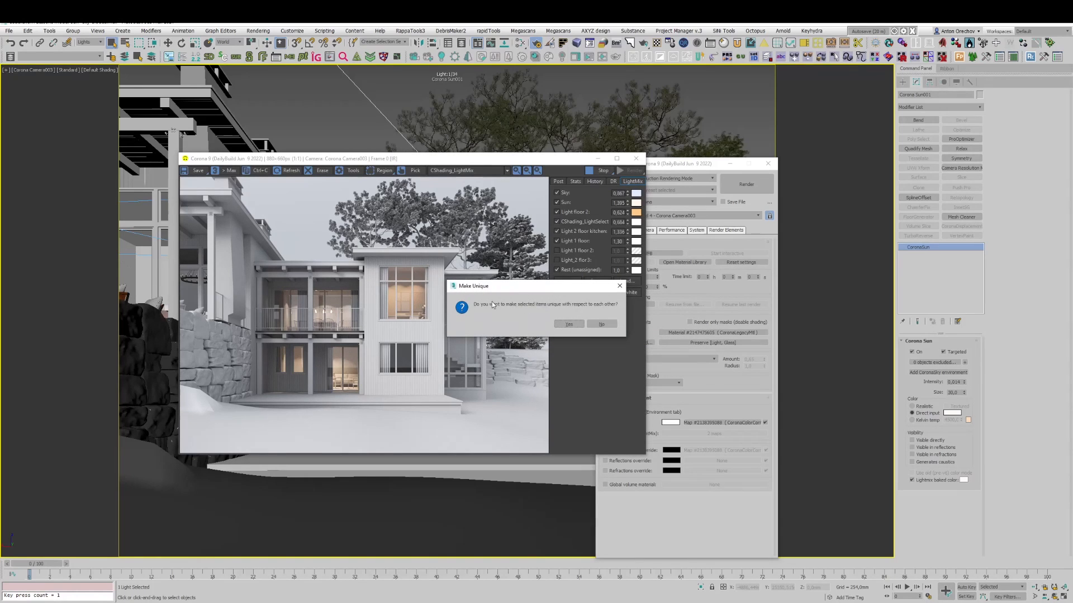
{"action": "left_click", "coordinate": [568, 324]}
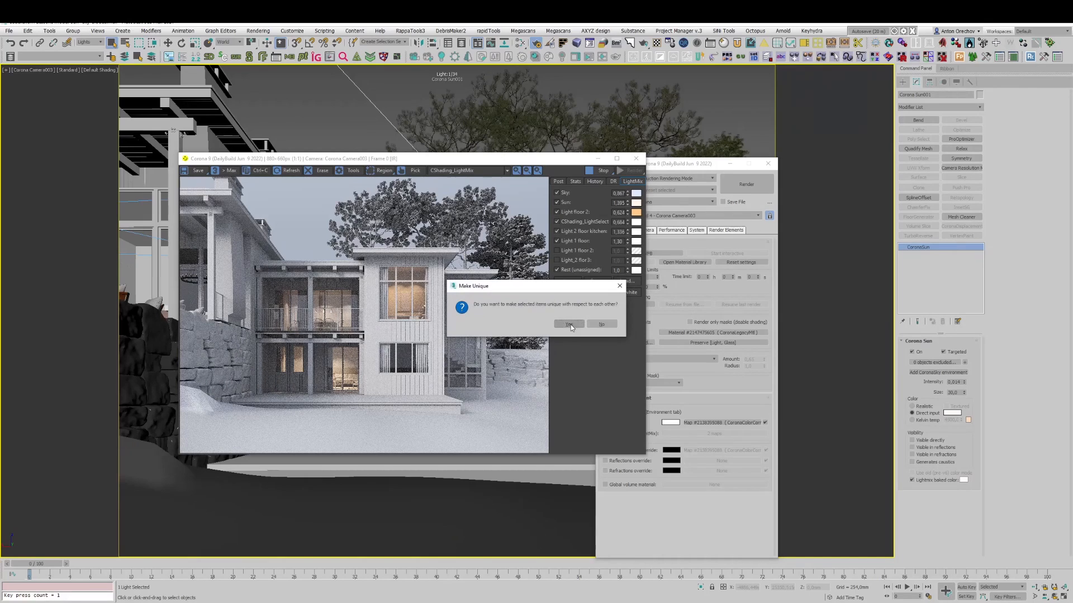
{"action": "left_click", "coordinate": [569, 324]}
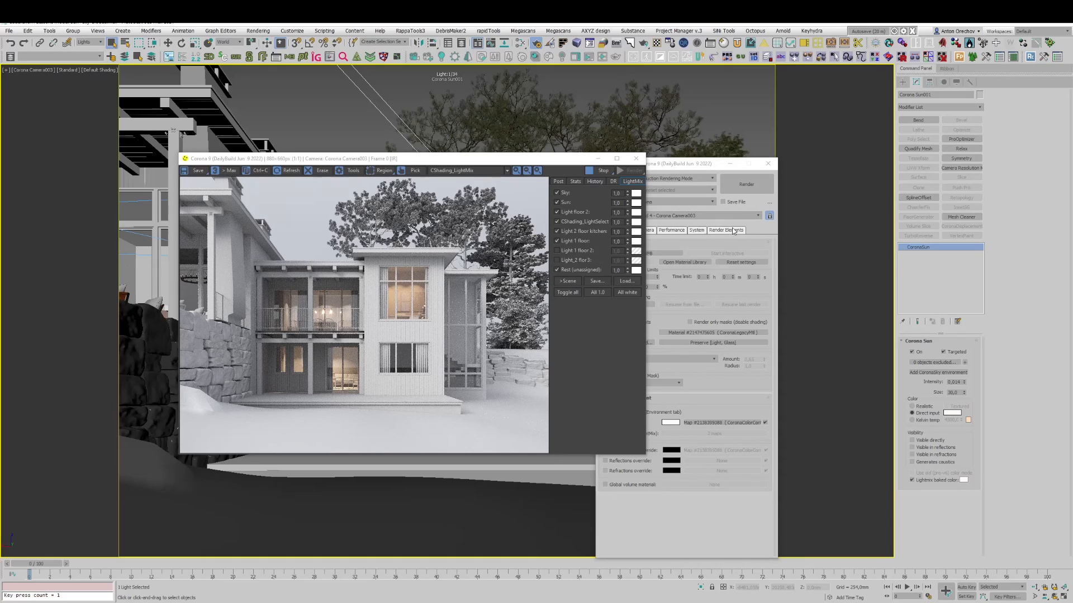
Review the CShading_LightMix element in Render Elements and save the scene as a new file
{"action": "left_click", "coordinate": [725, 230]}
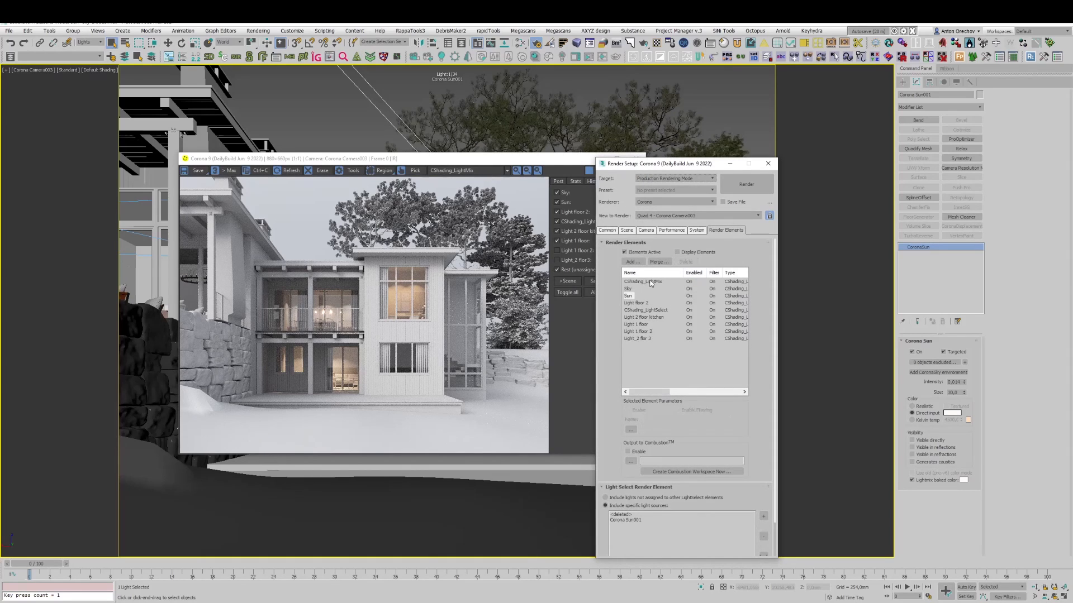
{"action": "left_click", "coordinate": [644, 281]}
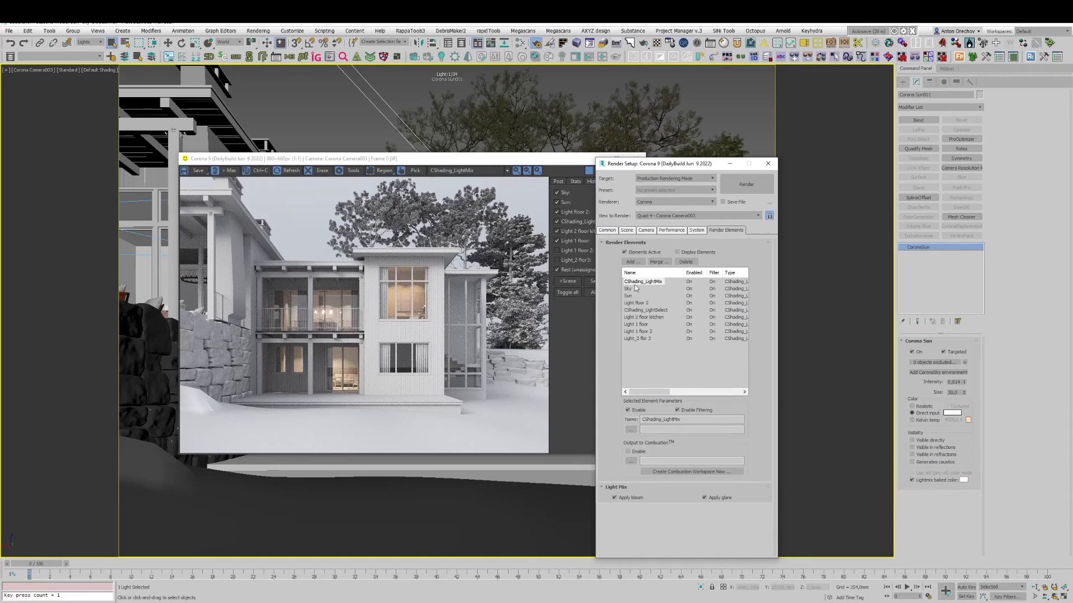
{"action": "left_click", "coordinate": [644, 282]}
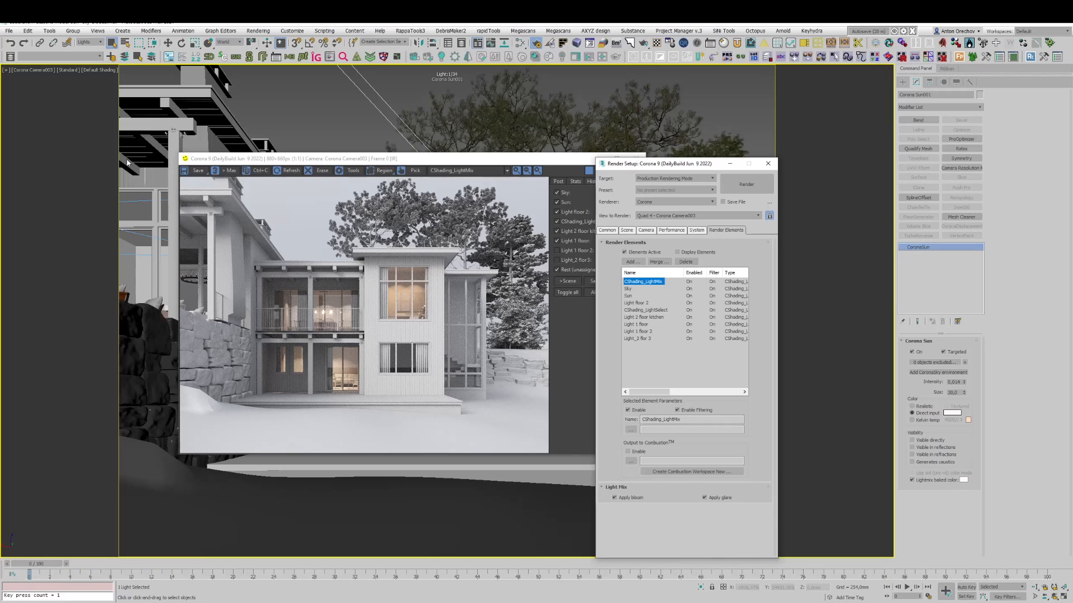
{"action": "left_click", "coordinate": [9, 31]}
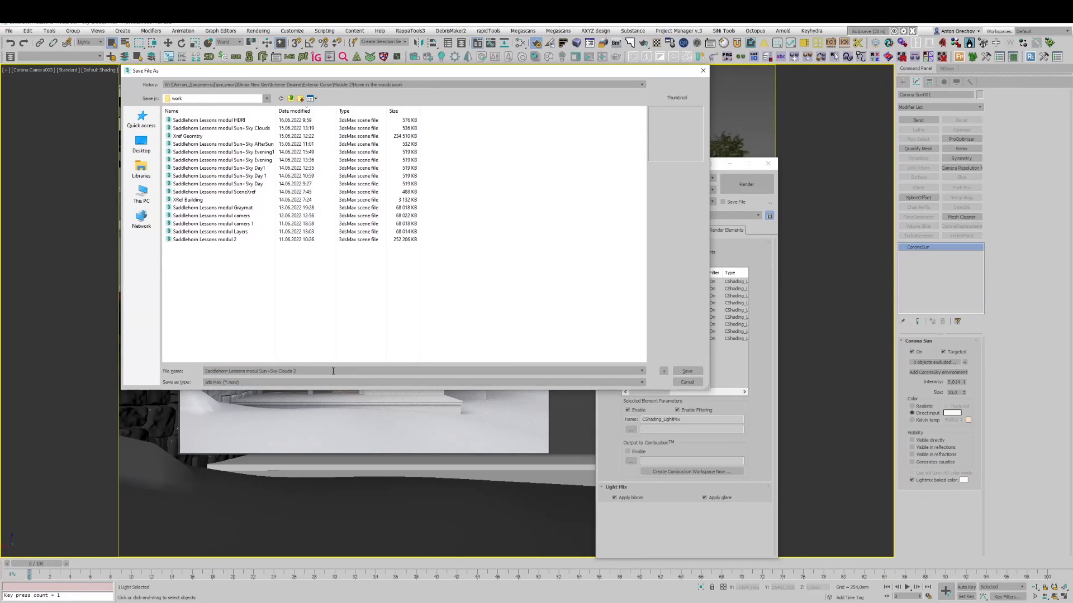
{"action": "left_click", "coordinate": [687, 371]}
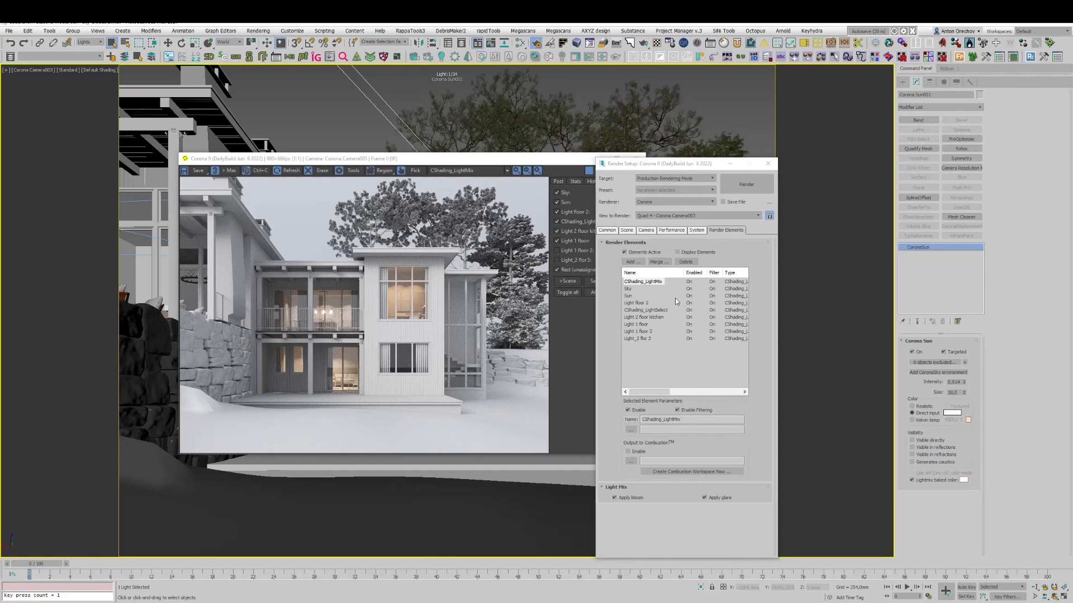
Select all existing render elements for deletion
{"action": "left_click", "coordinate": [644, 281]}
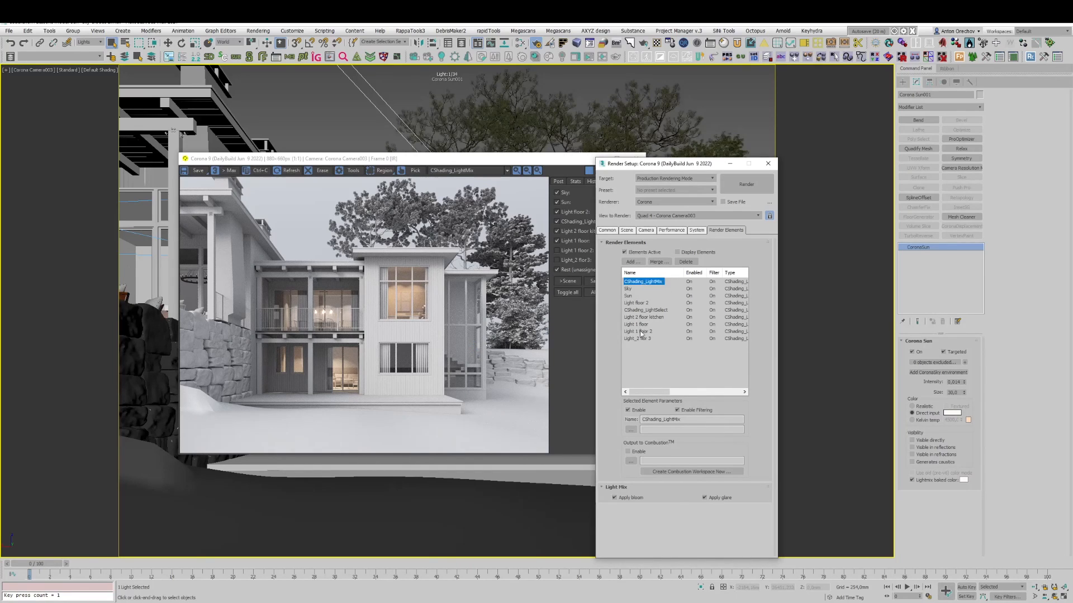
{"action": "left_click", "coordinate": [685, 262]}
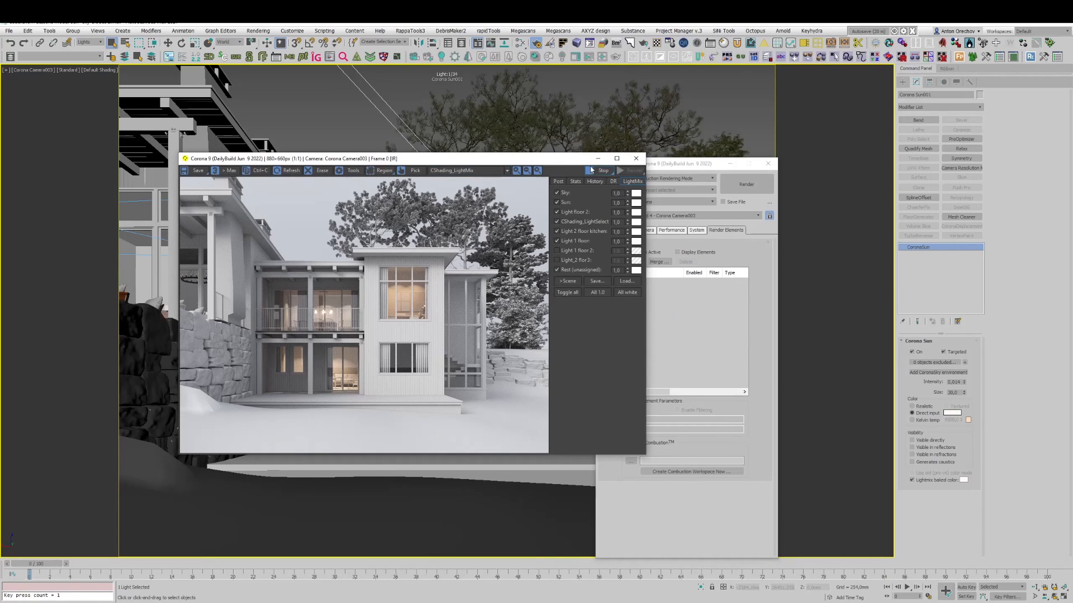
Restart the interactive render with no elements, leaving LightMix unavailable
{"action": "left_click", "coordinate": [633, 170]}
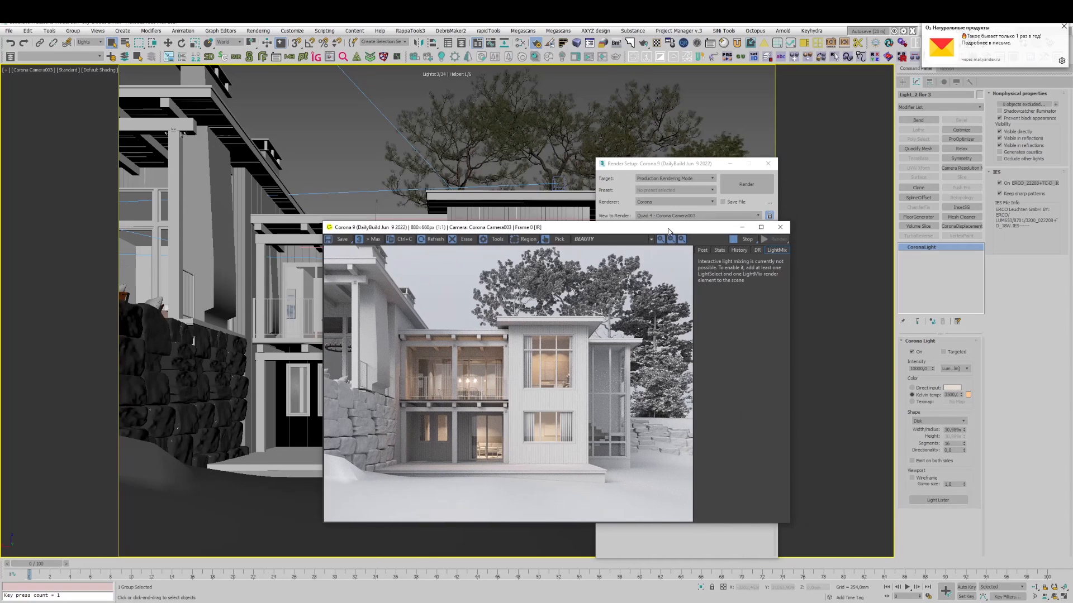
{"action": "left_click", "coordinate": [912, 352]}
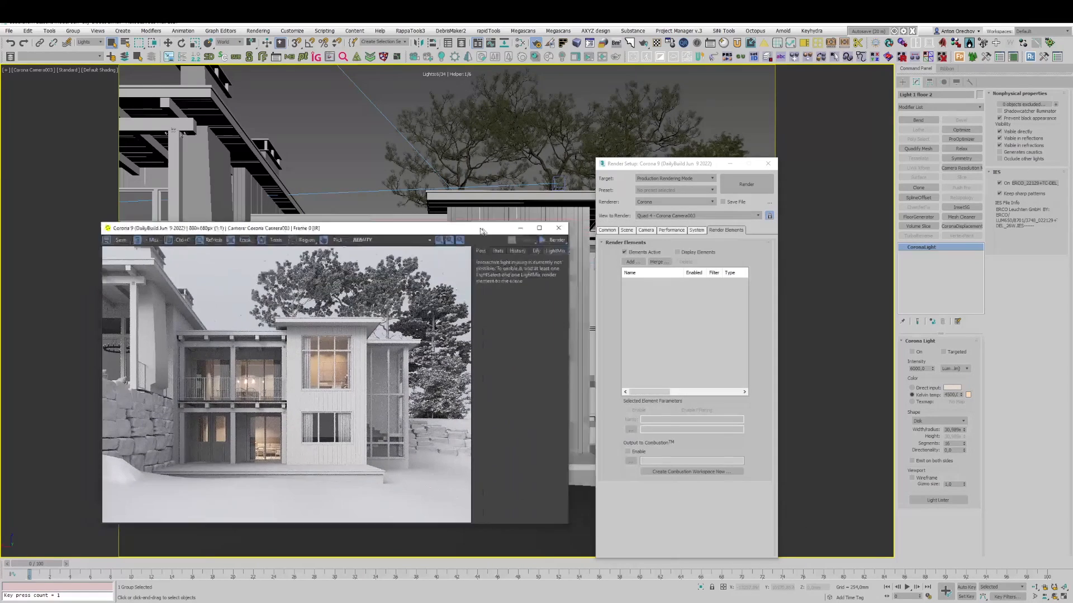
Run Setup LightMix from the Scene settings with layers separated by light groups
{"action": "left_click", "coordinate": [645, 231]}
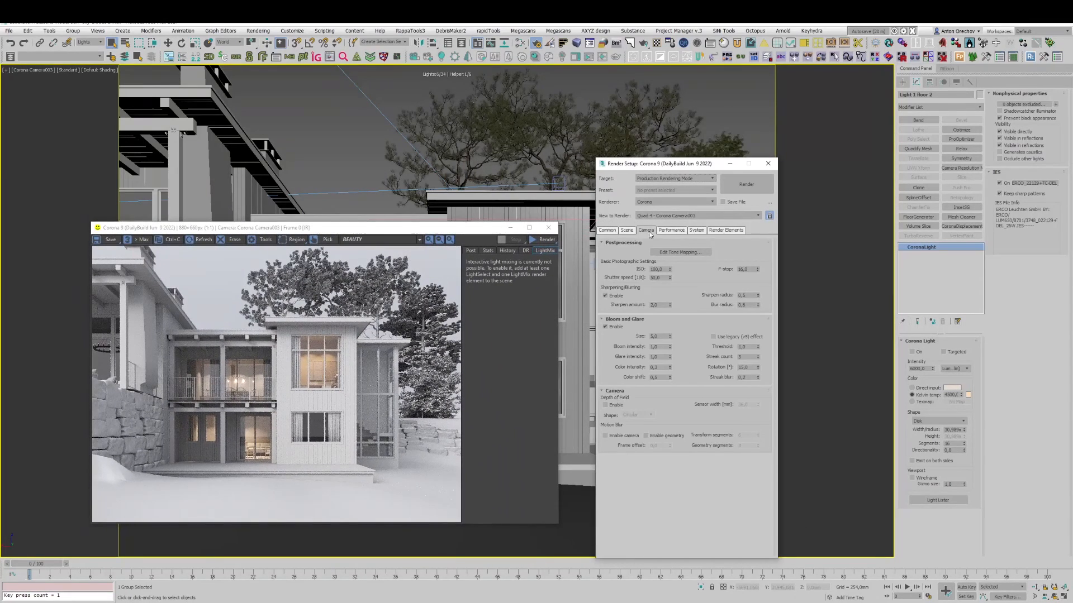
{"action": "left_click", "coordinate": [626, 230]}
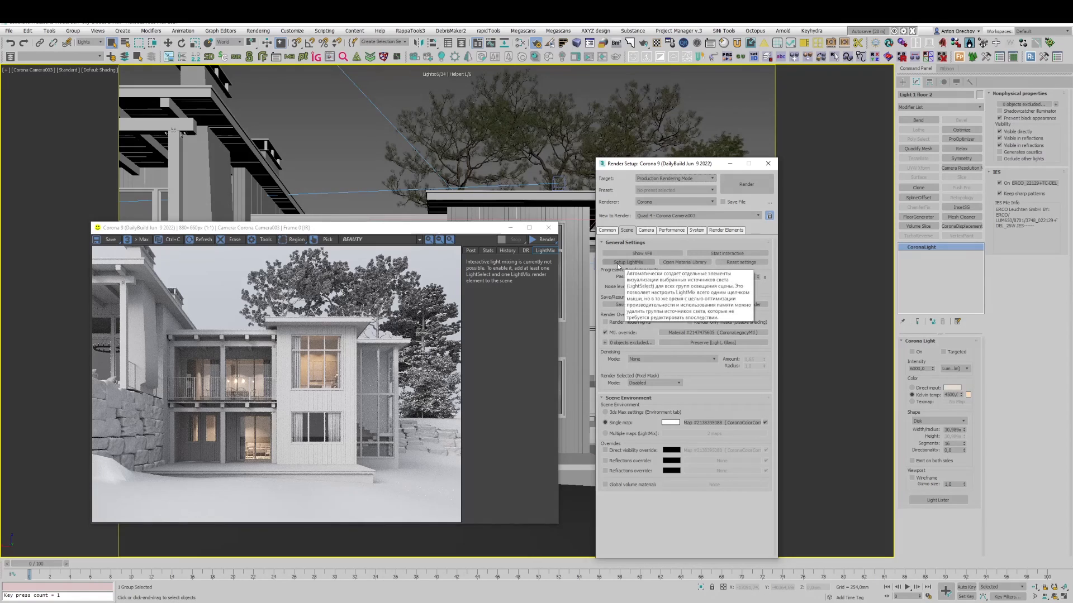
{"action": "left_click", "coordinate": [627, 261]}
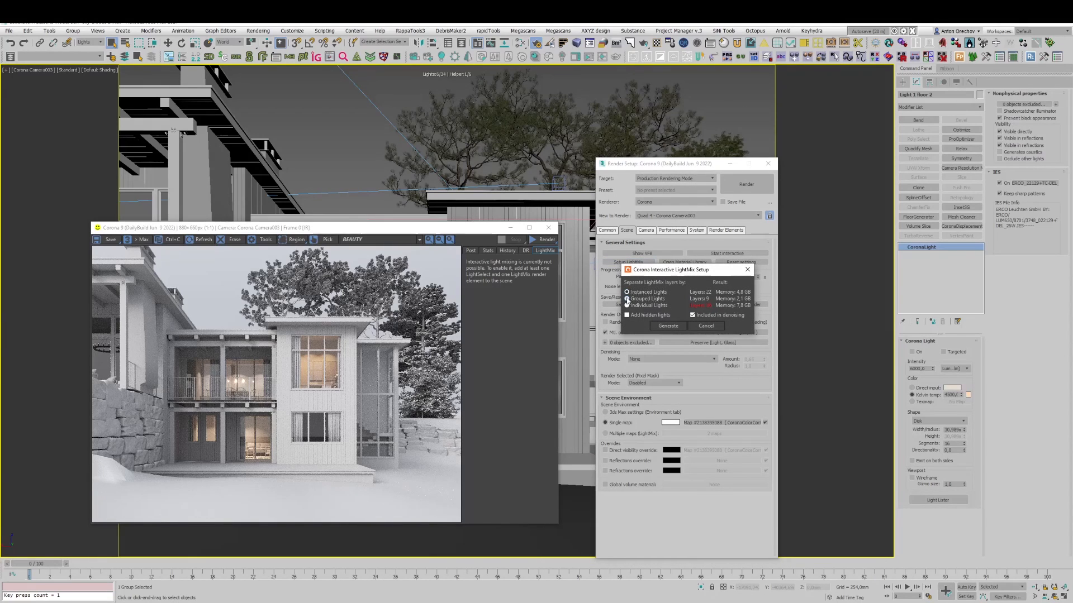
{"action": "left_click", "coordinate": [627, 298]}
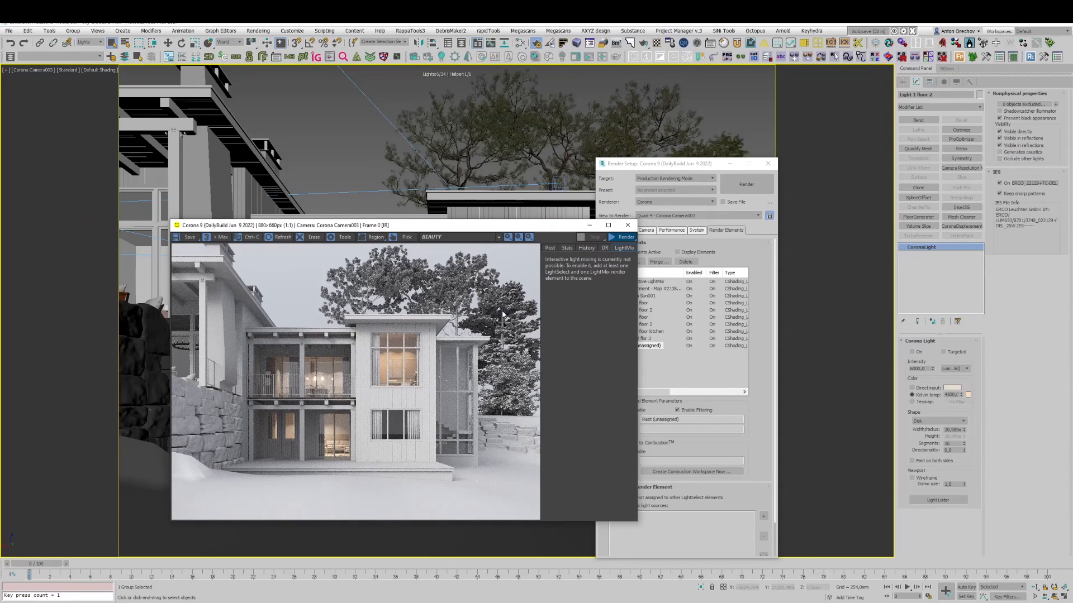
Start the interactive render and check the new light-group layers in LightMix
{"action": "left_click", "coordinate": [624, 236]}
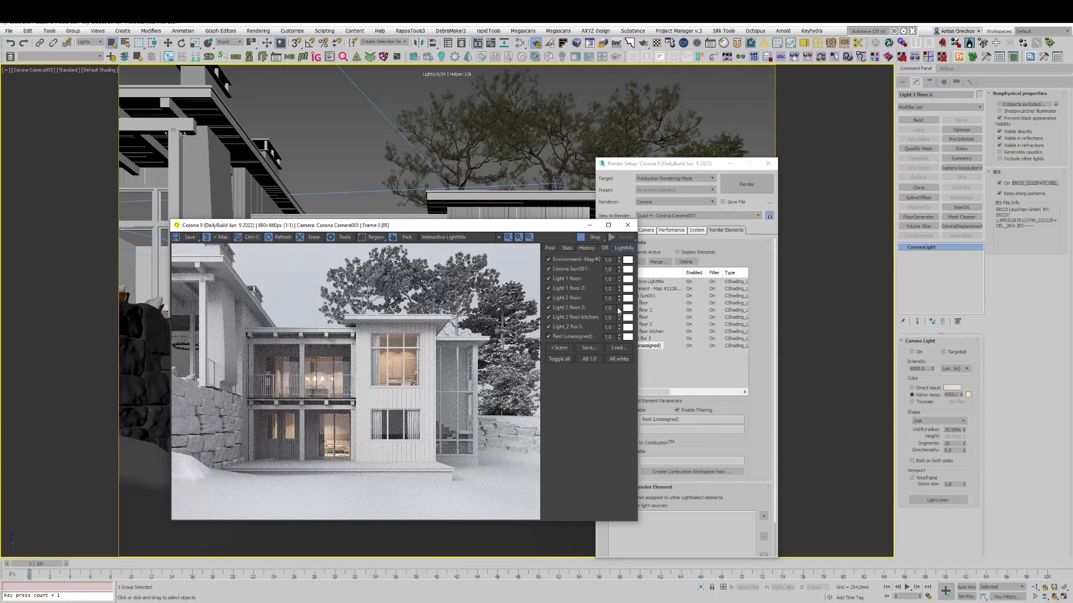
{"action": "left_click", "coordinate": [618, 307]}
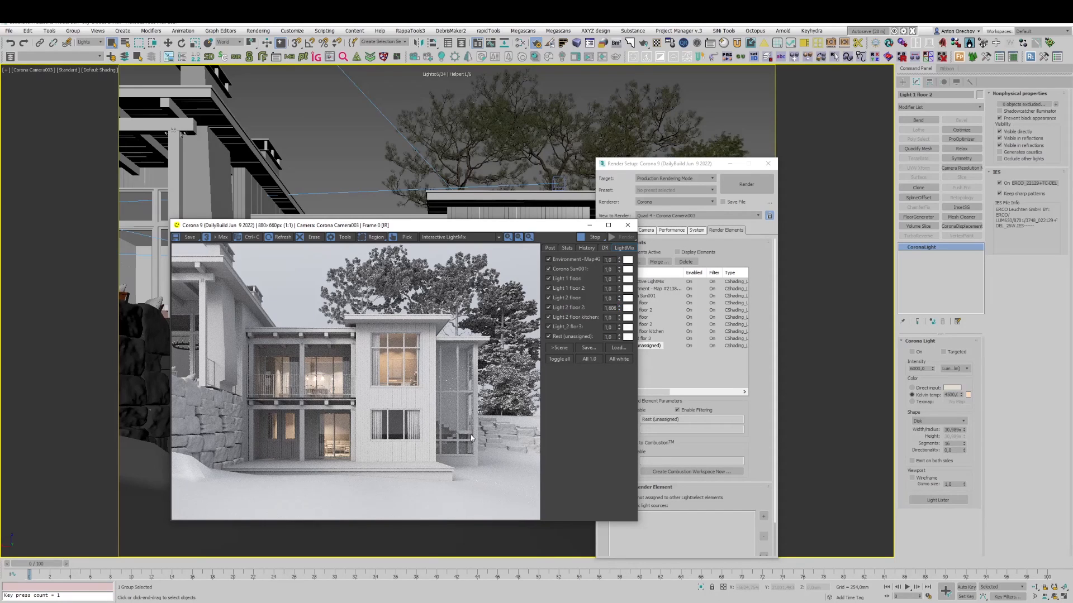
{"action": "left_click", "coordinate": [458, 237]}
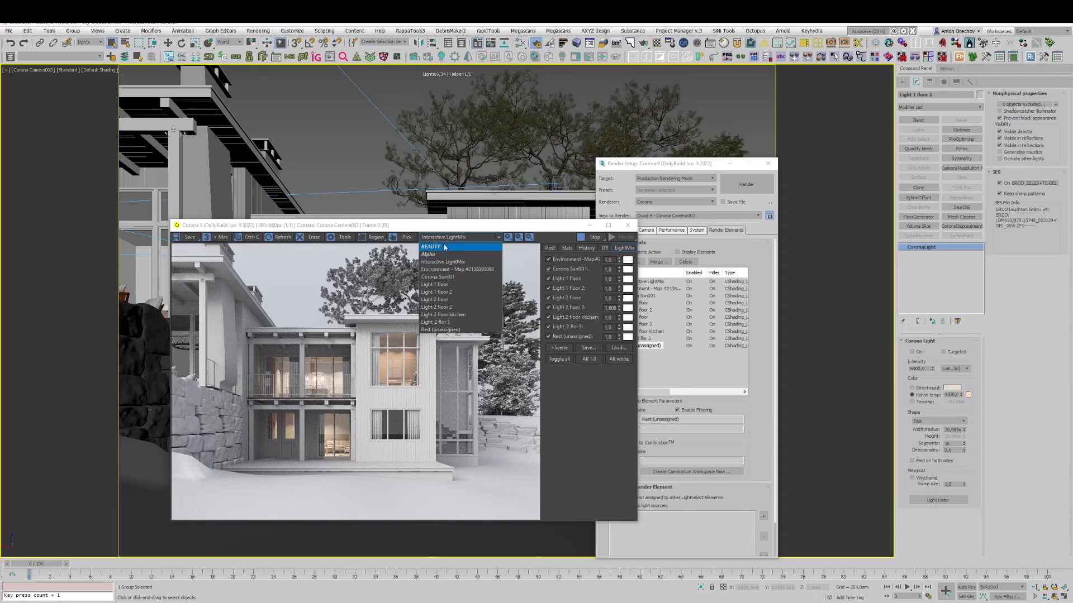
Compare the BEAUTY and Interactive LightMix channels, then stop the interactive render
{"action": "left_click", "coordinate": [431, 246]}
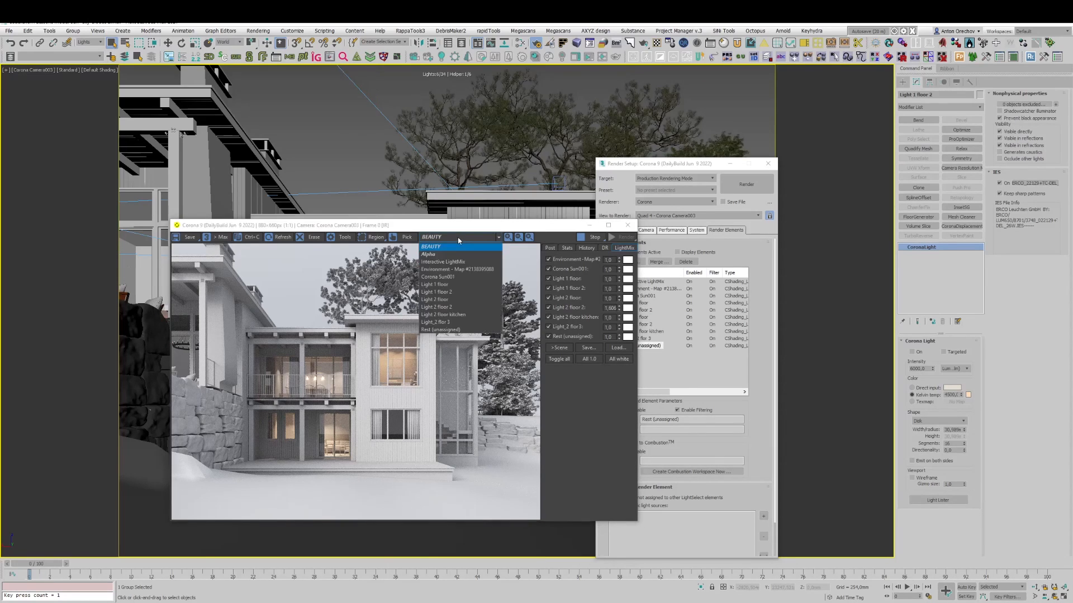
{"action": "left_click", "coordinate": [443, 261]}
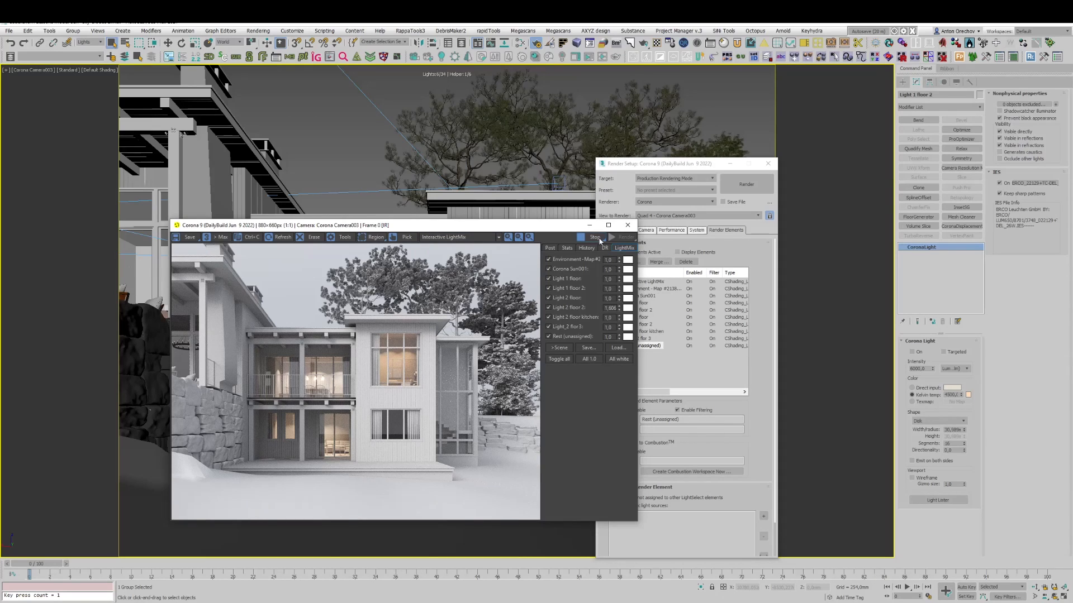
{"action": "left_click", "coordinate": [593, 237]}
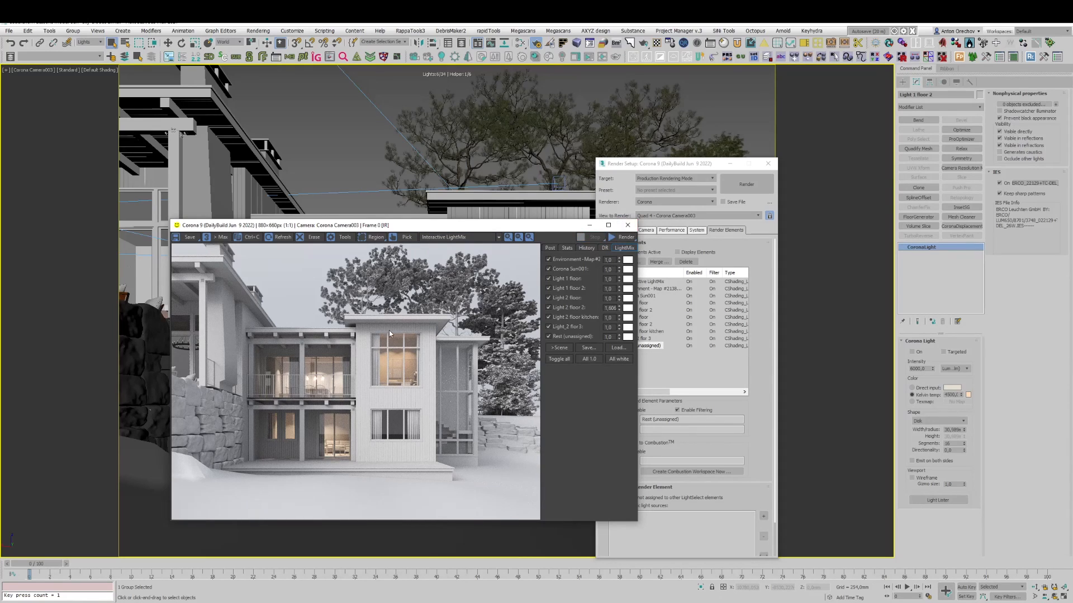